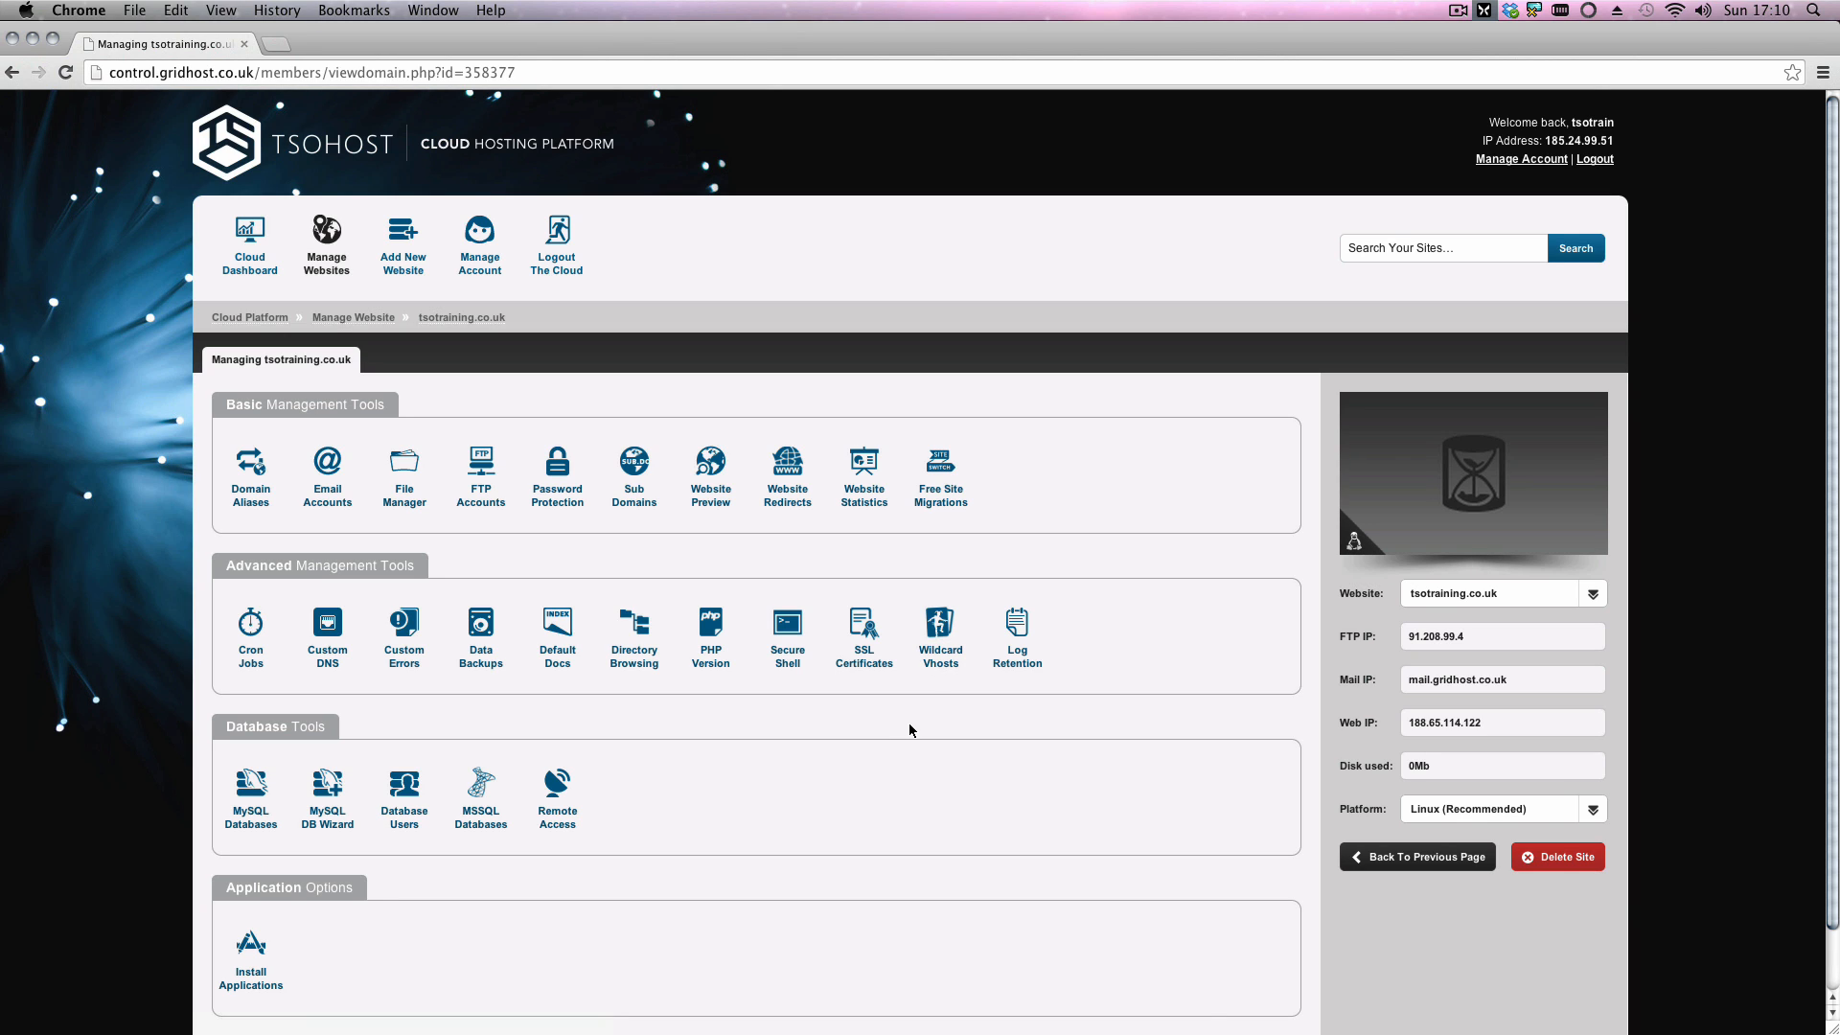
pyautogui.moveTo(641, 577)
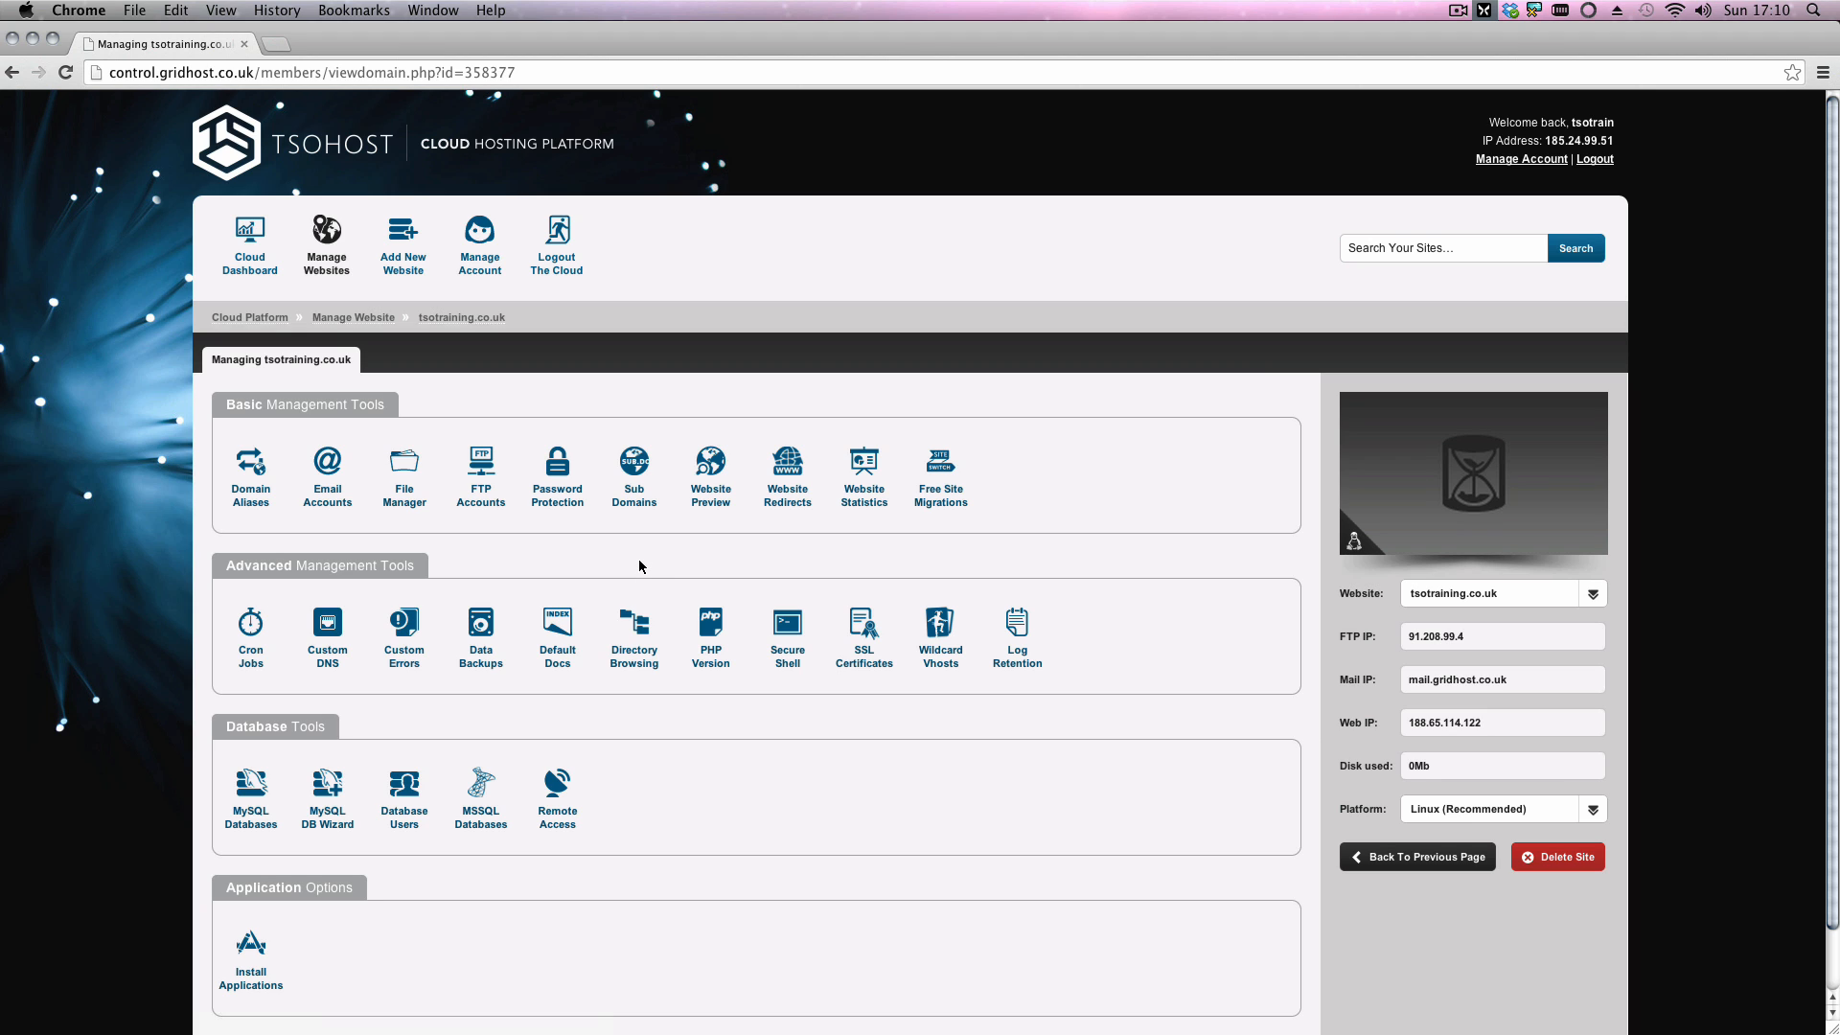
pyautogui.moveTo(556, 470)
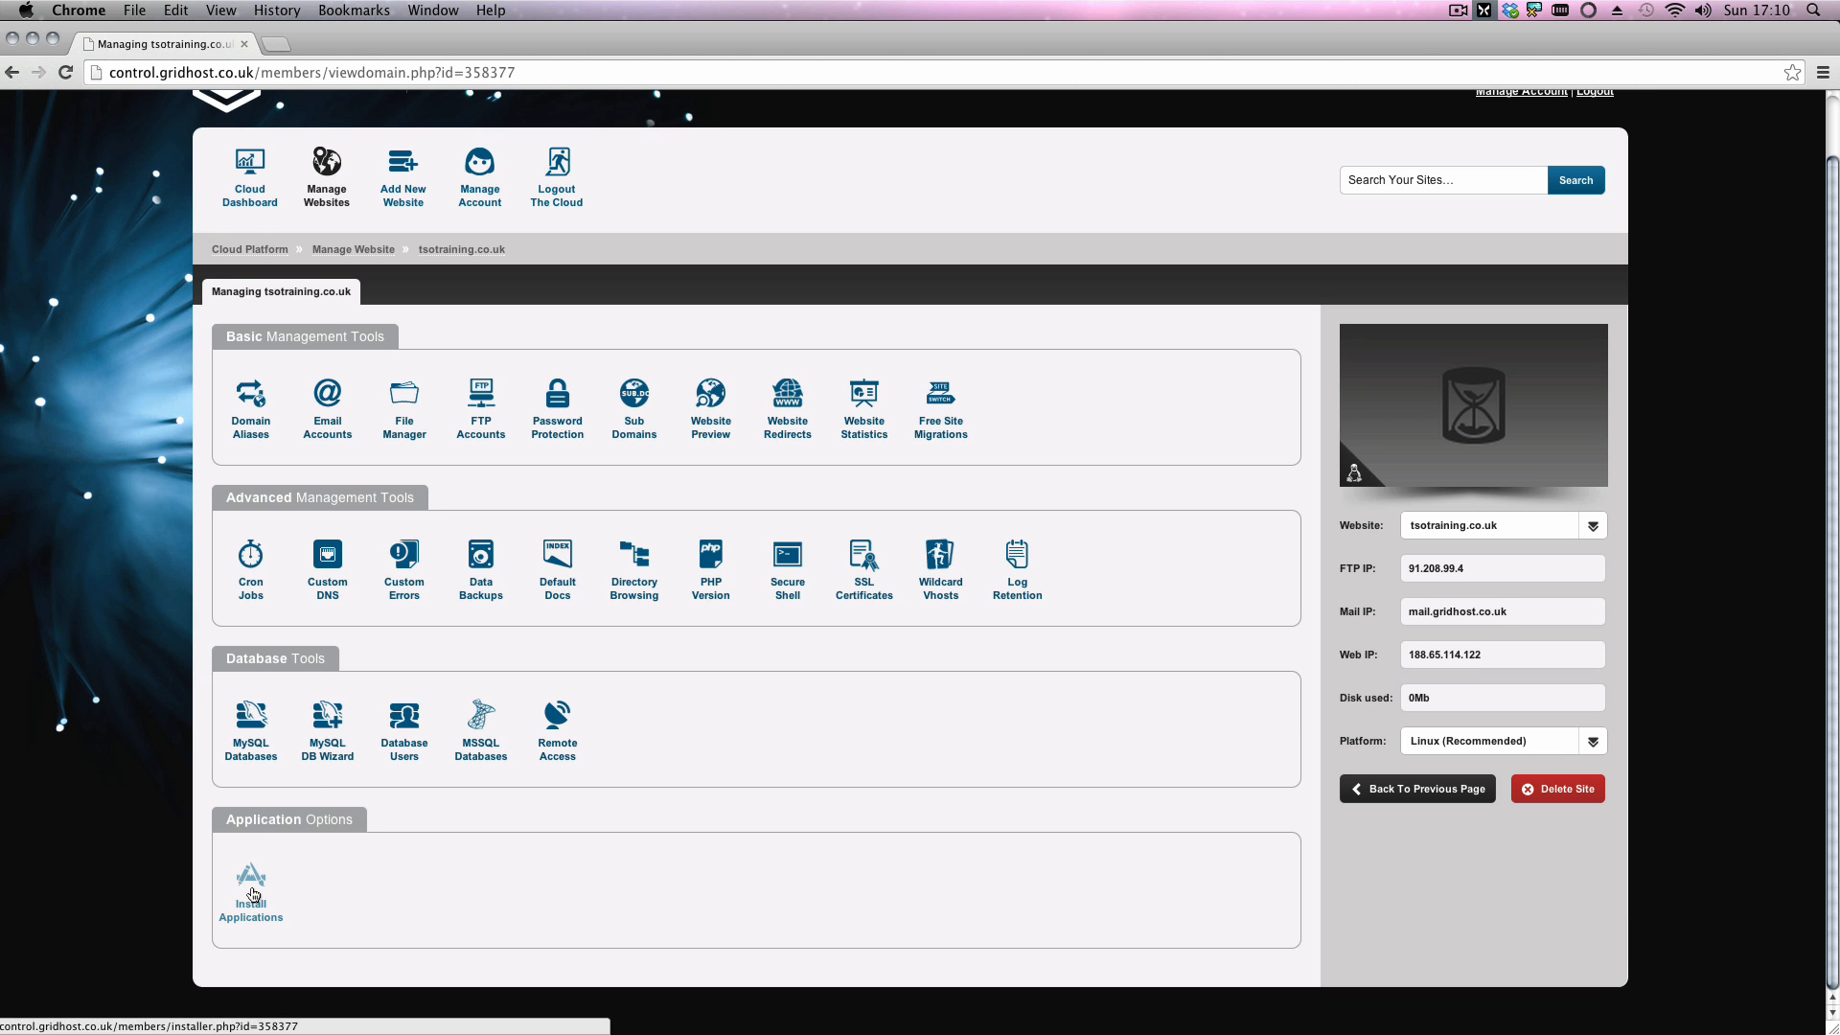
# Step: Start a WordPress 3.8 install for tsotraining.co.uk with the install path left as /
pyautogui.click(249, 892)
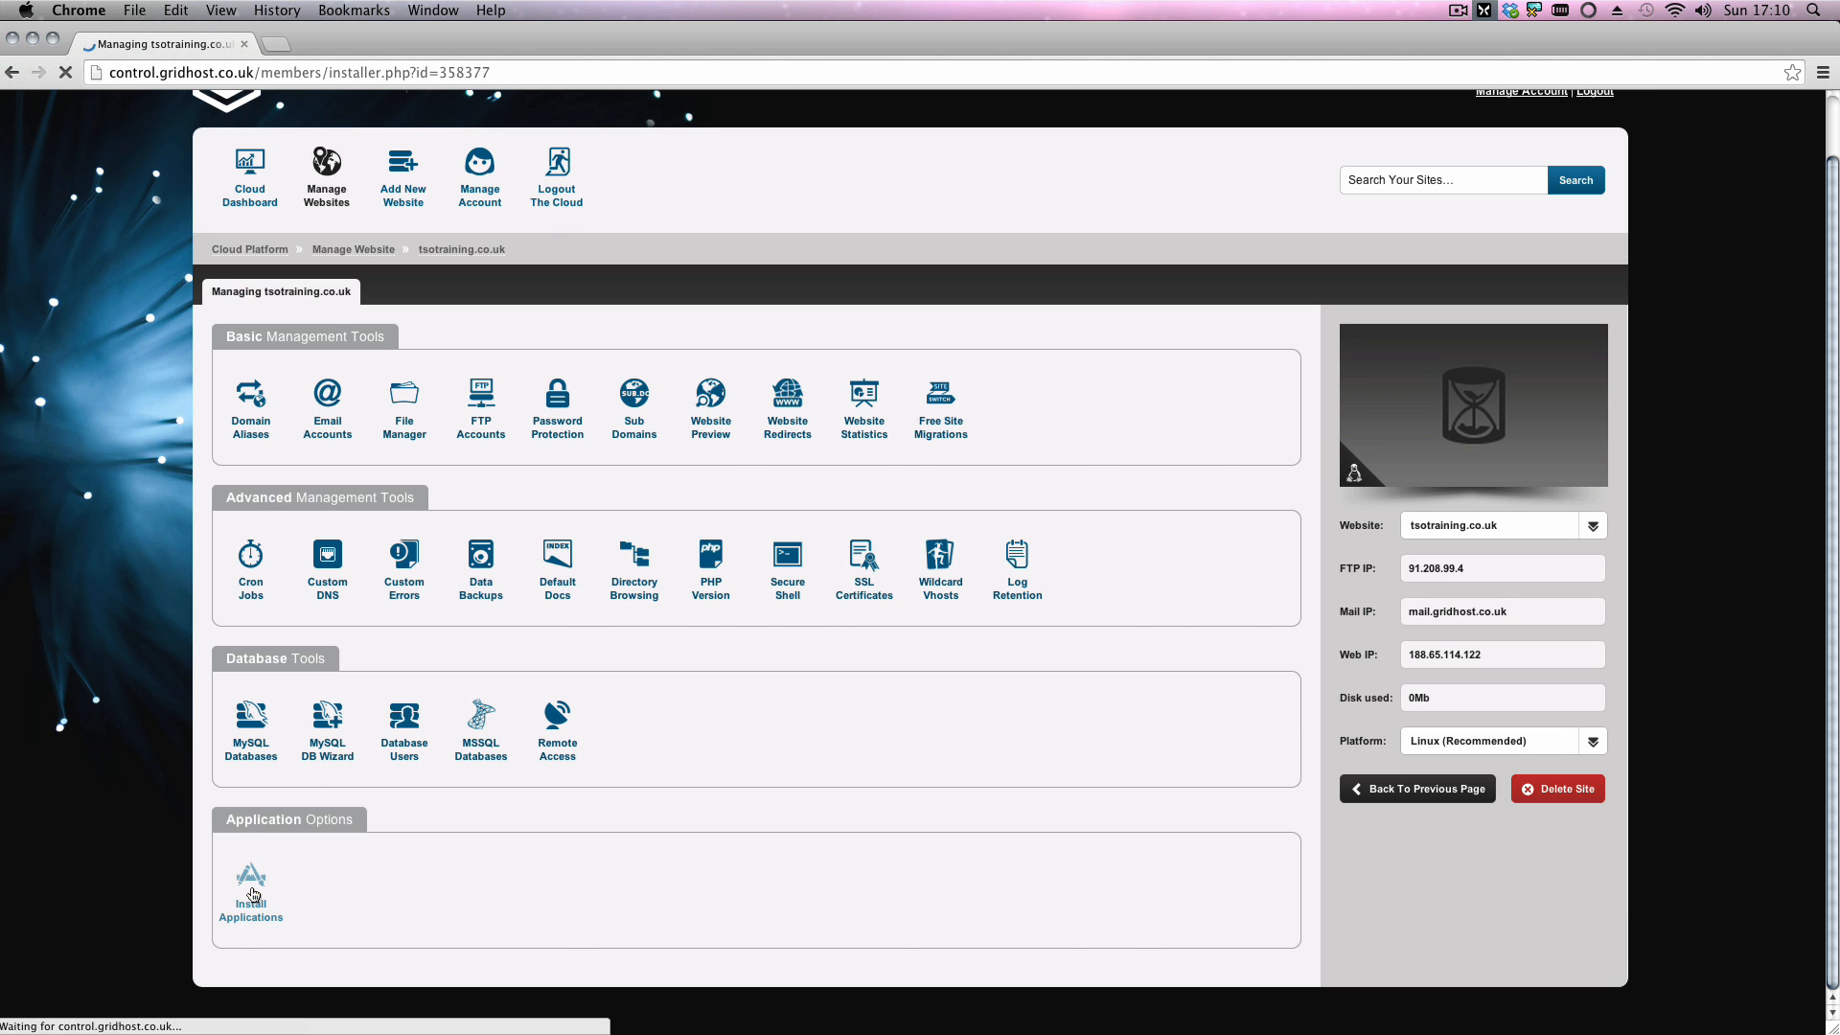
pyautogui.click(249, 891)
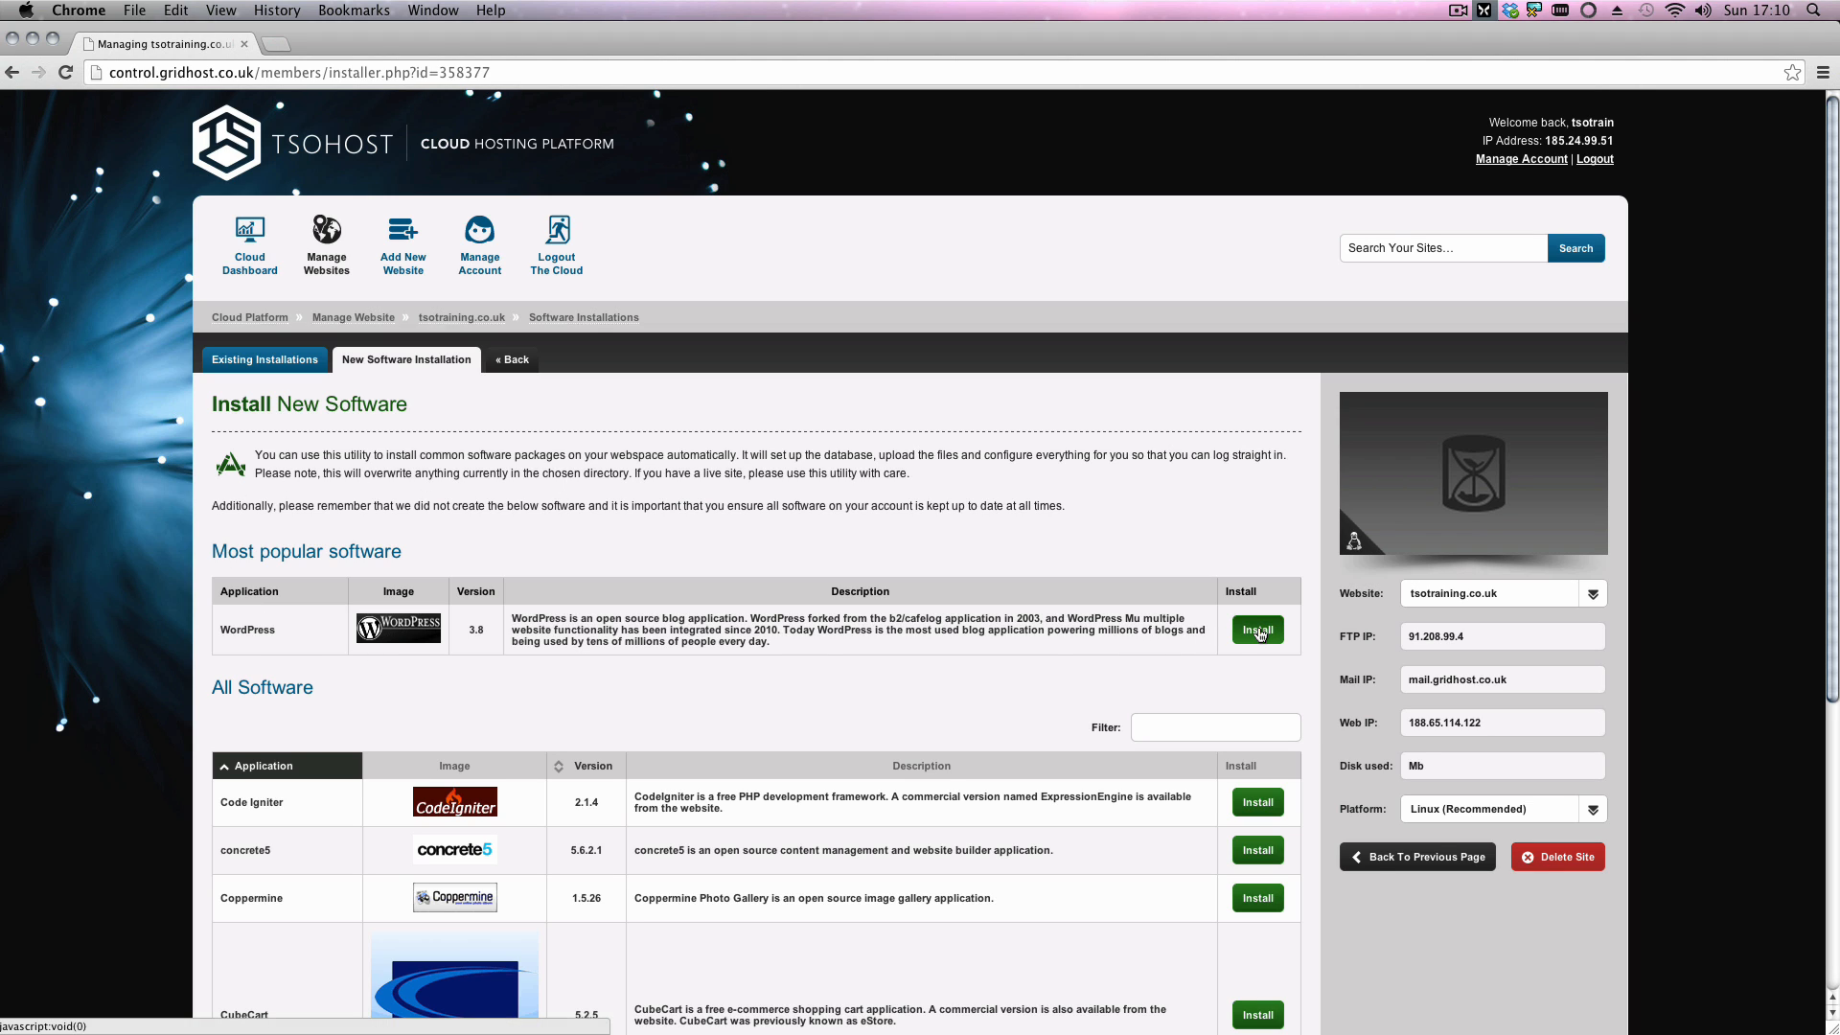
pyautogui.click(1257, 629)
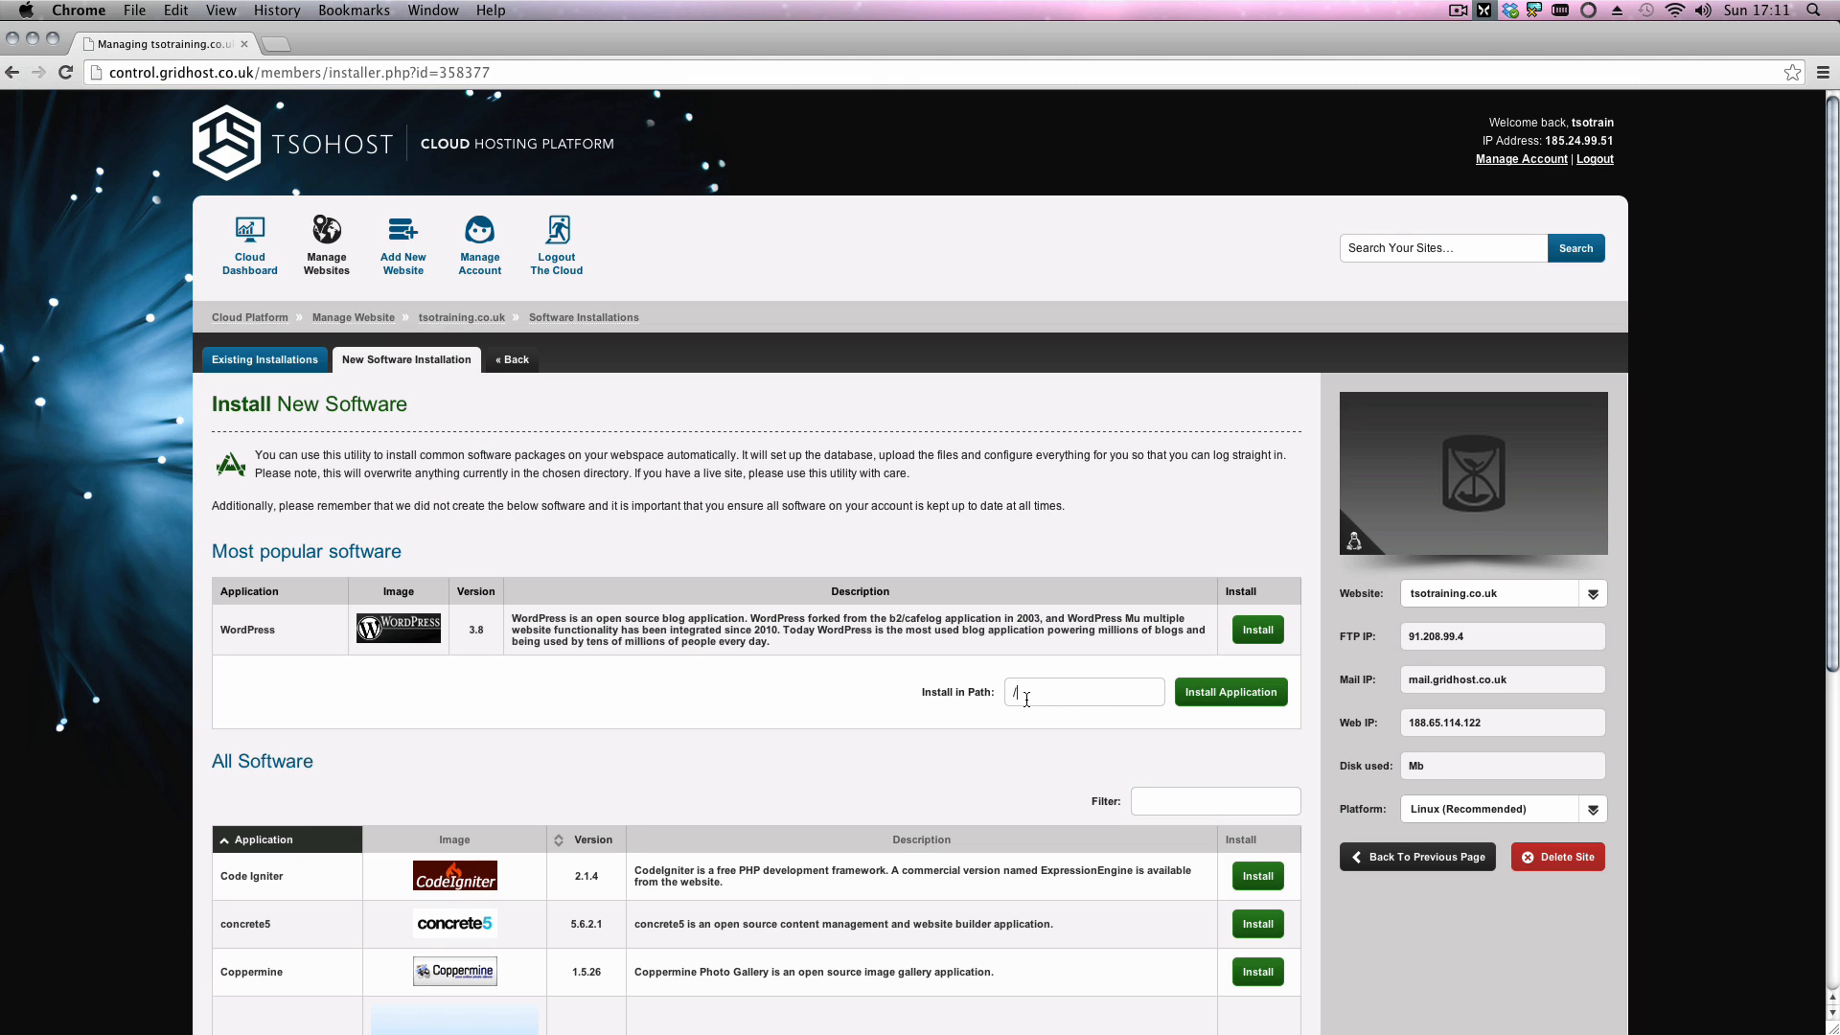
pyautogui.moveTo(1231, 692)
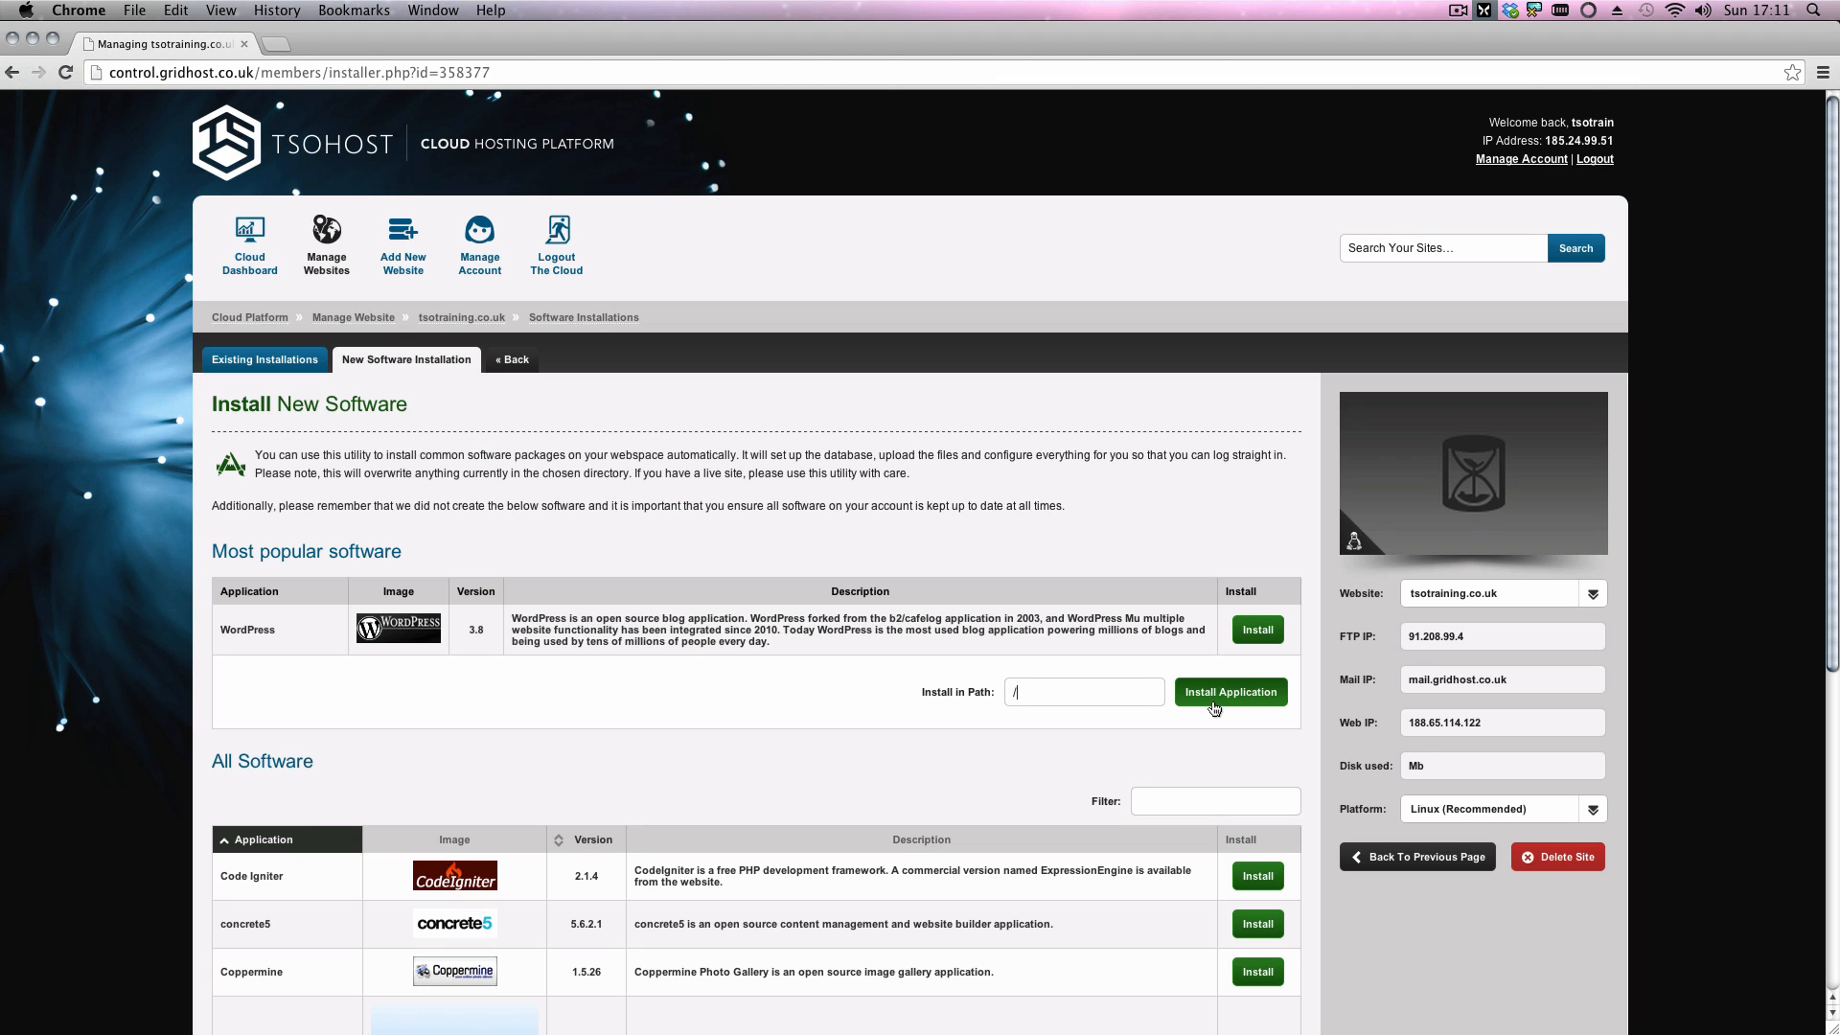
# Step: Confirm installing WordPress into the root path of tsotraining.co.uk
pyautogui.click(1230, 692)
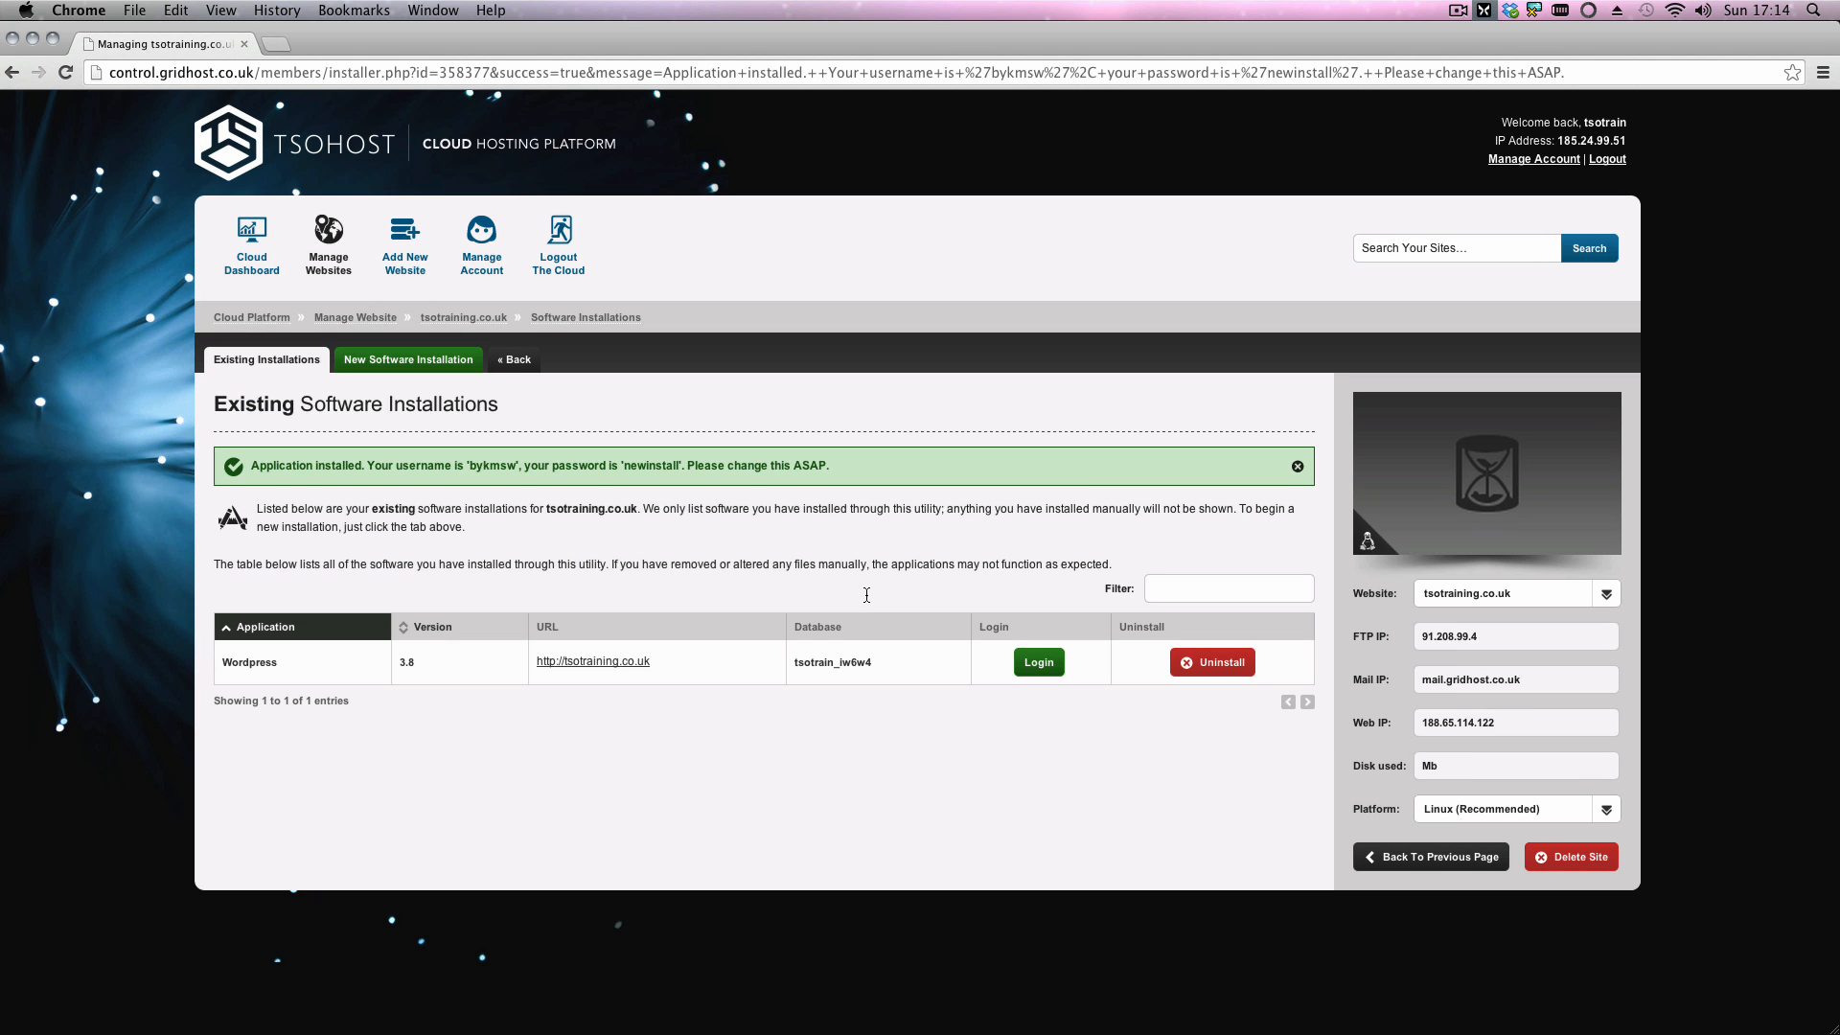
pyautogui.moveTo(734, 683)
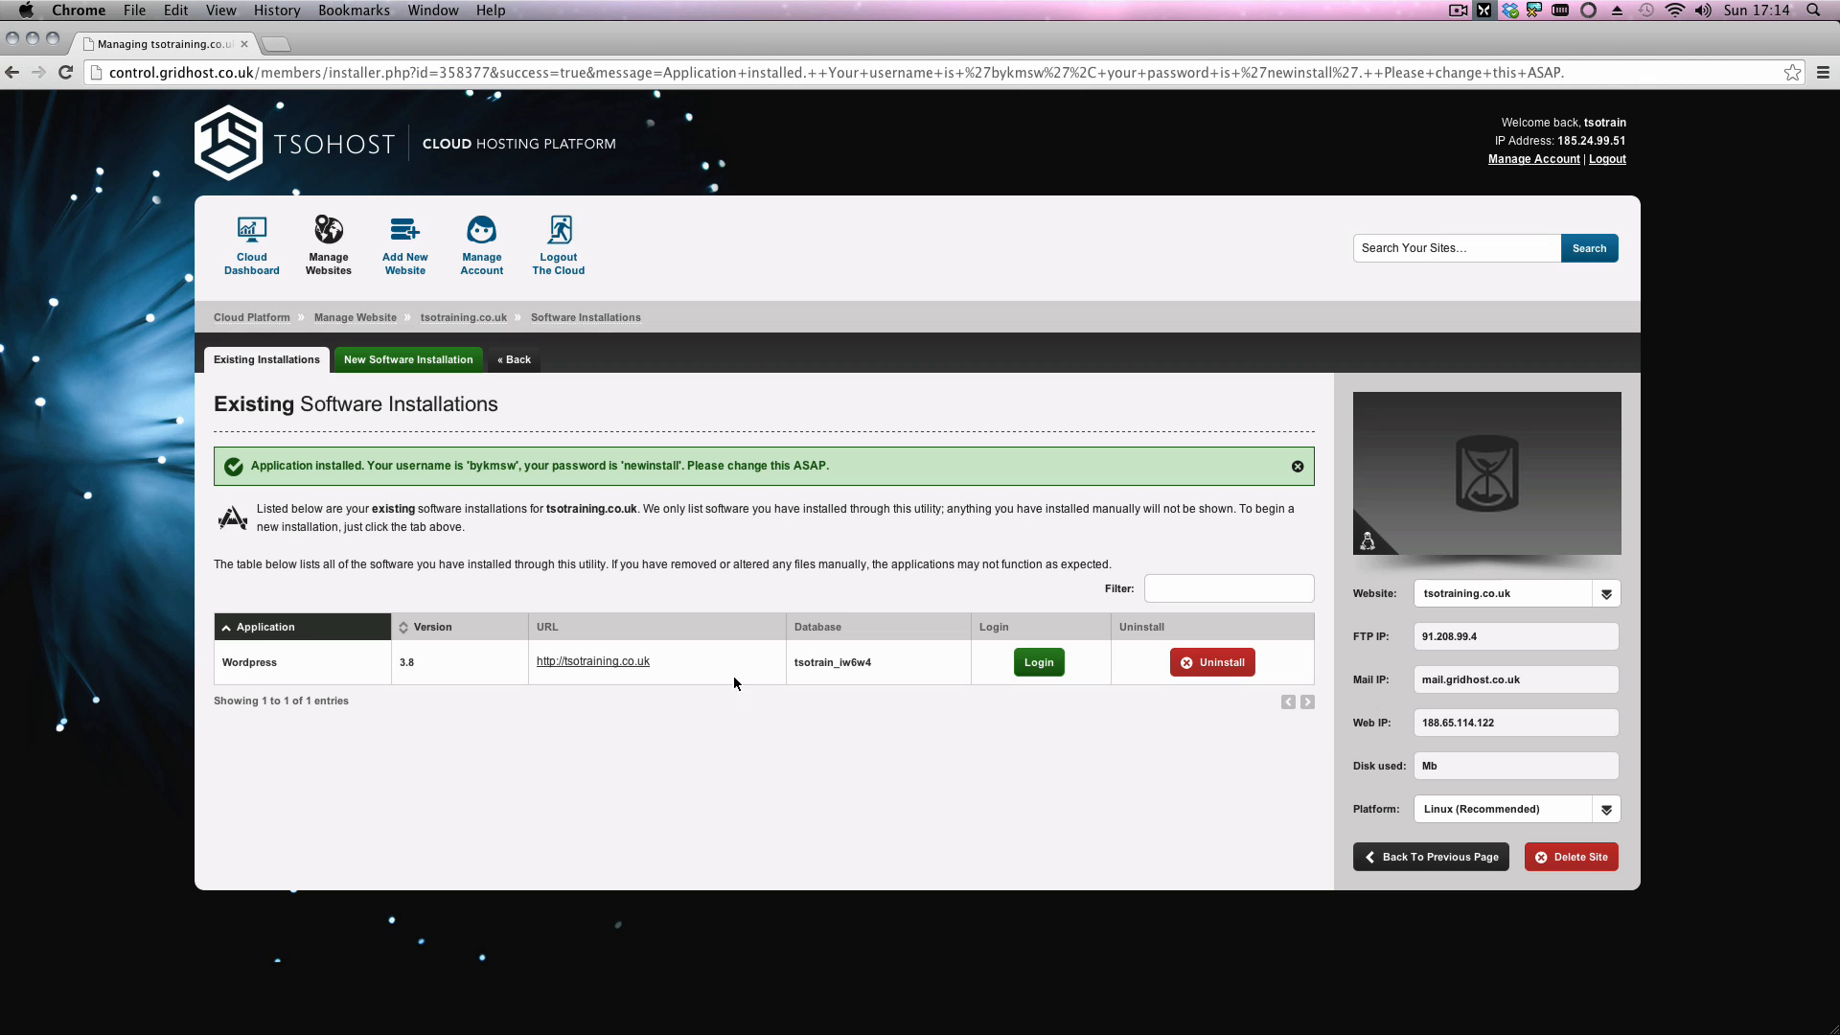
pyautogui.moveTo(813, 563)
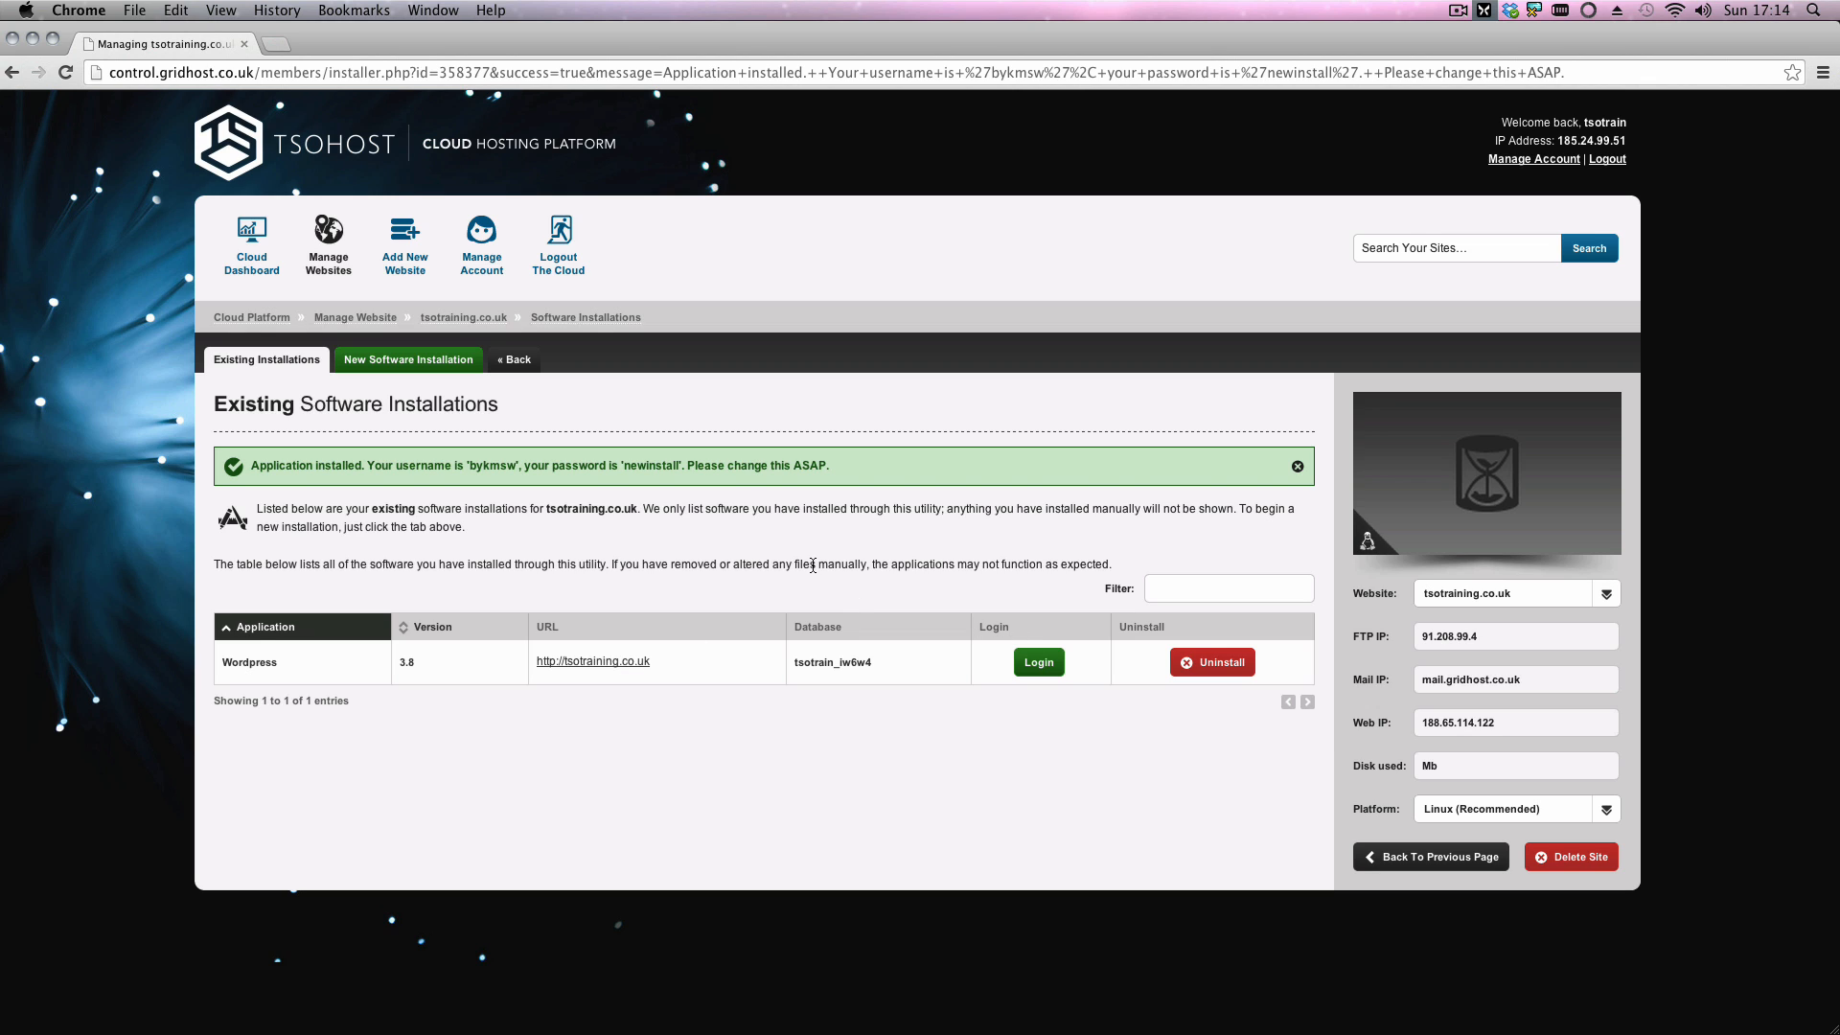
pyautogui.moveTo(690, 686)
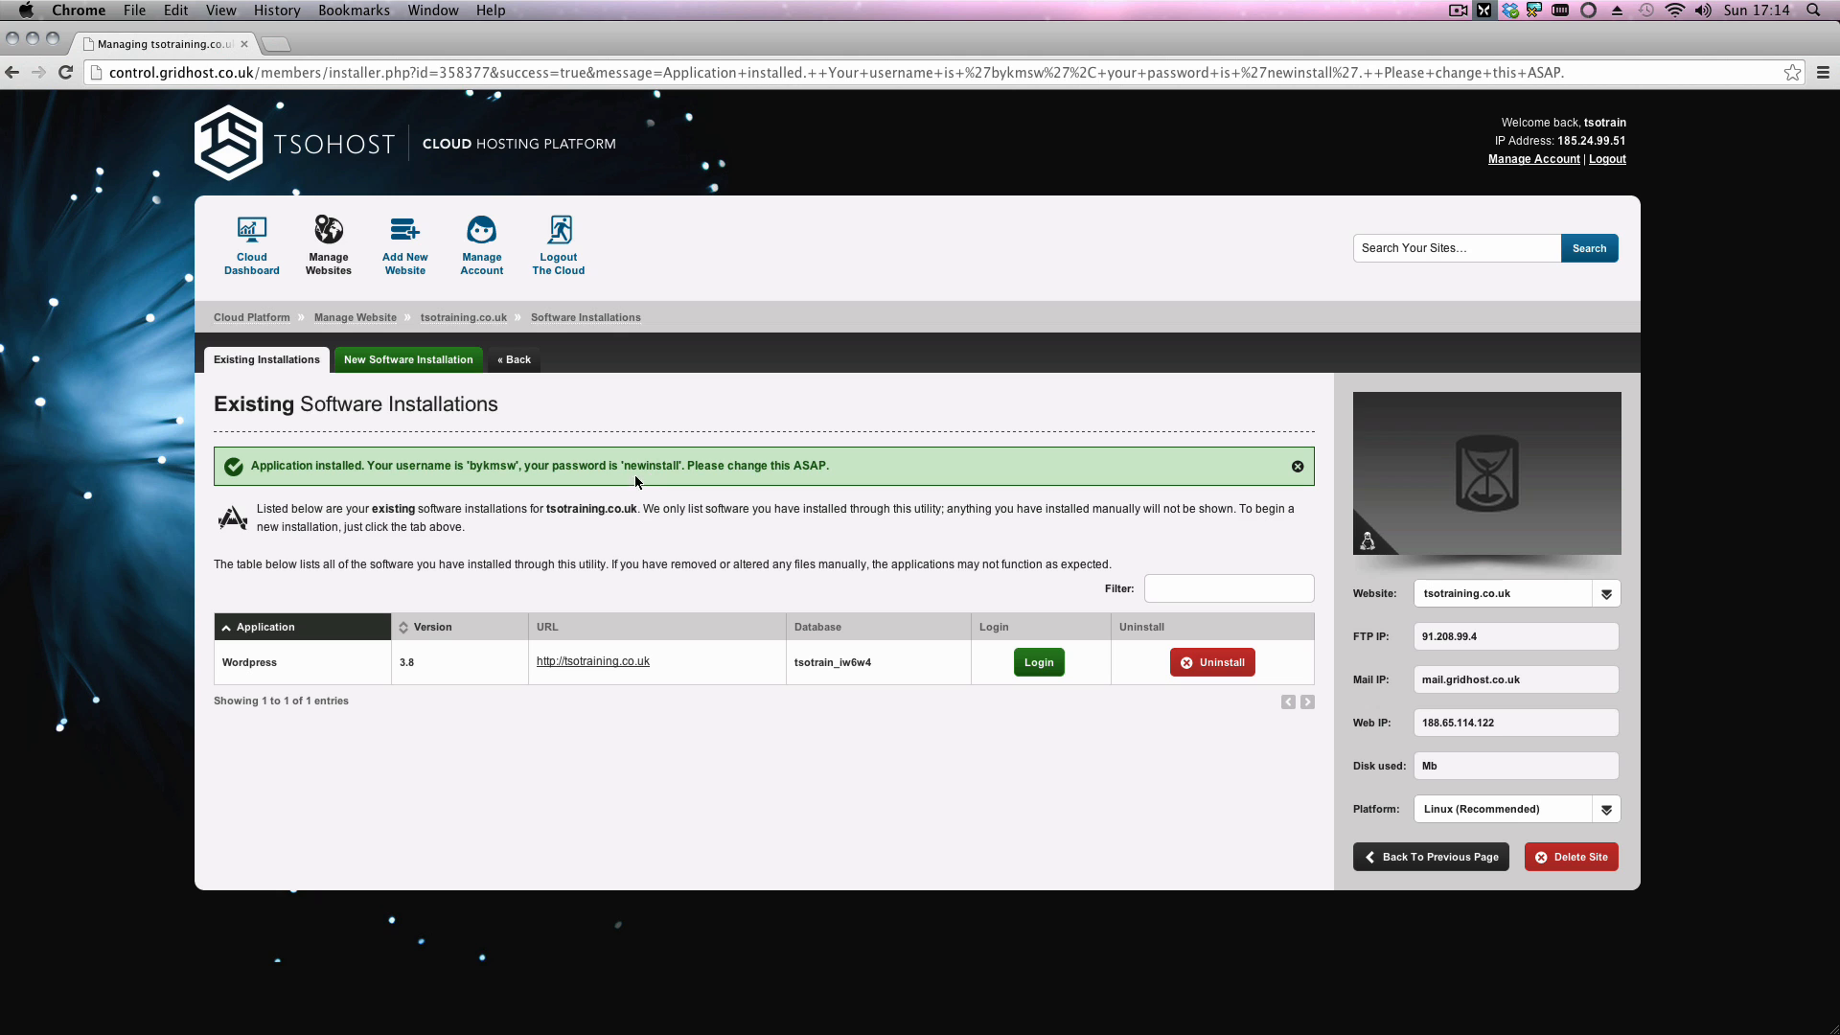
pyautogui.moveTo(586, 412)
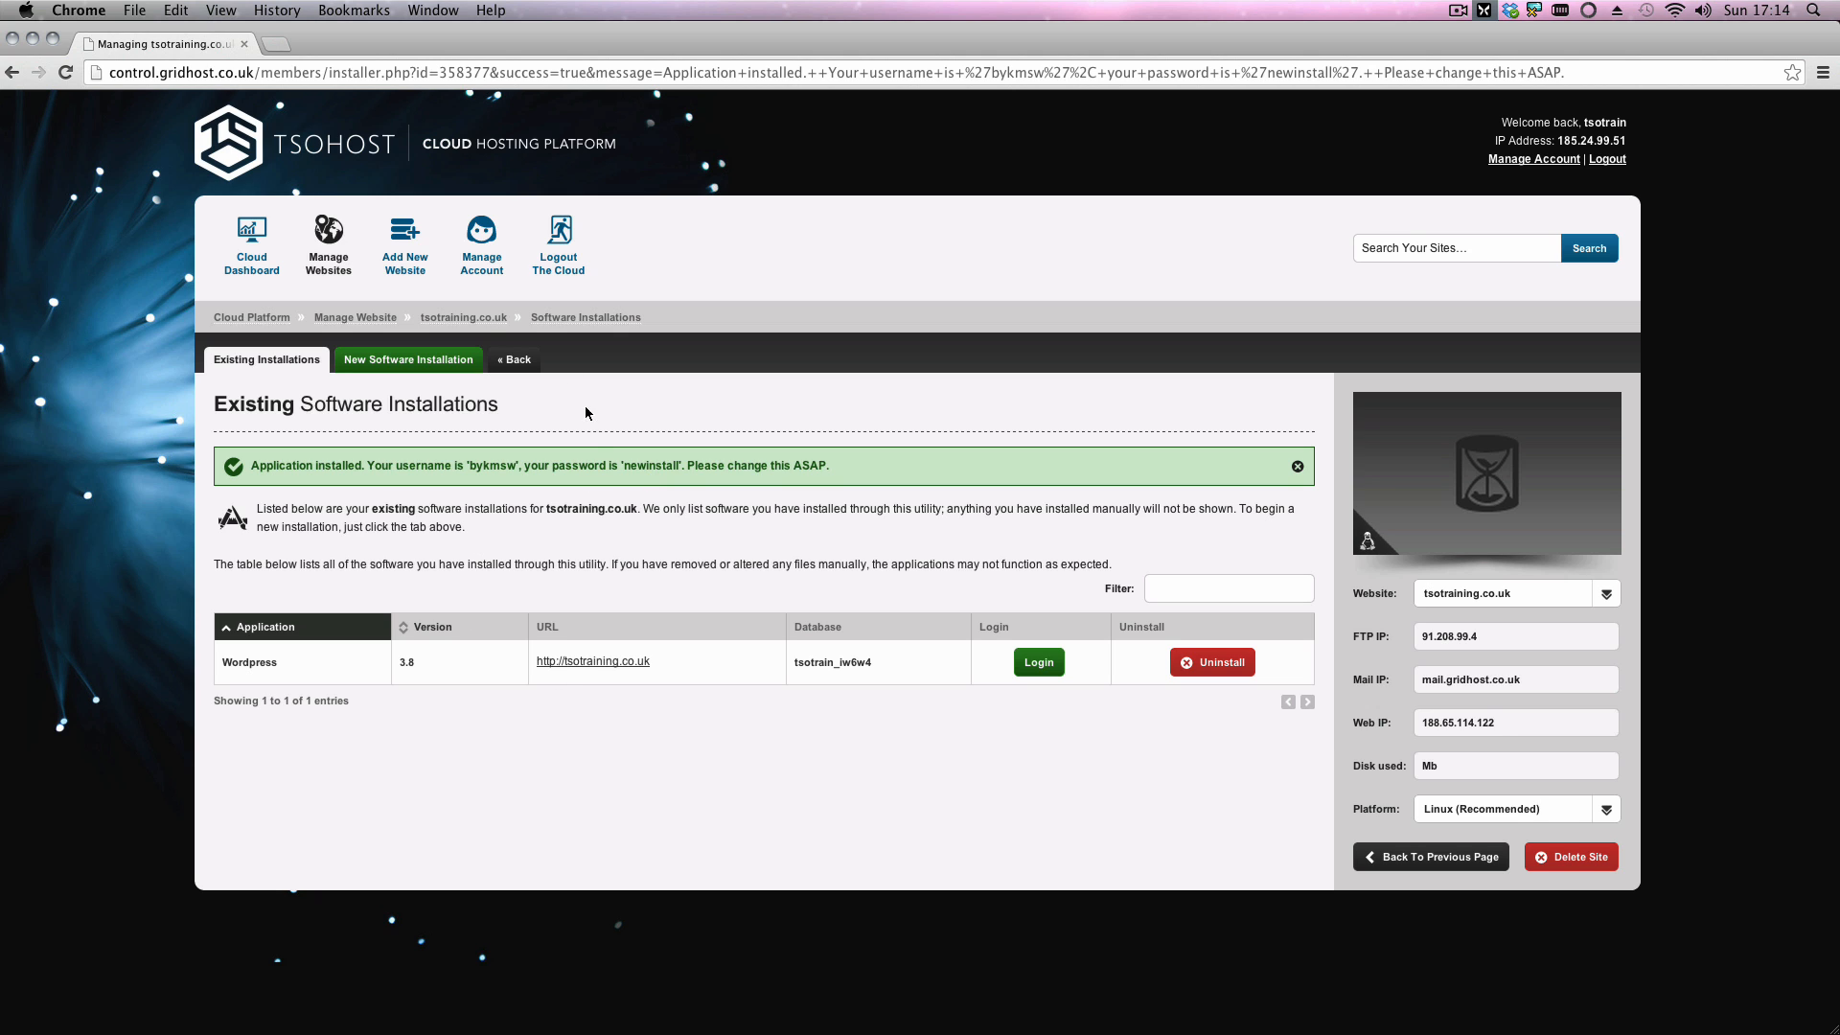
pyautogui.moveTo(462, 320)
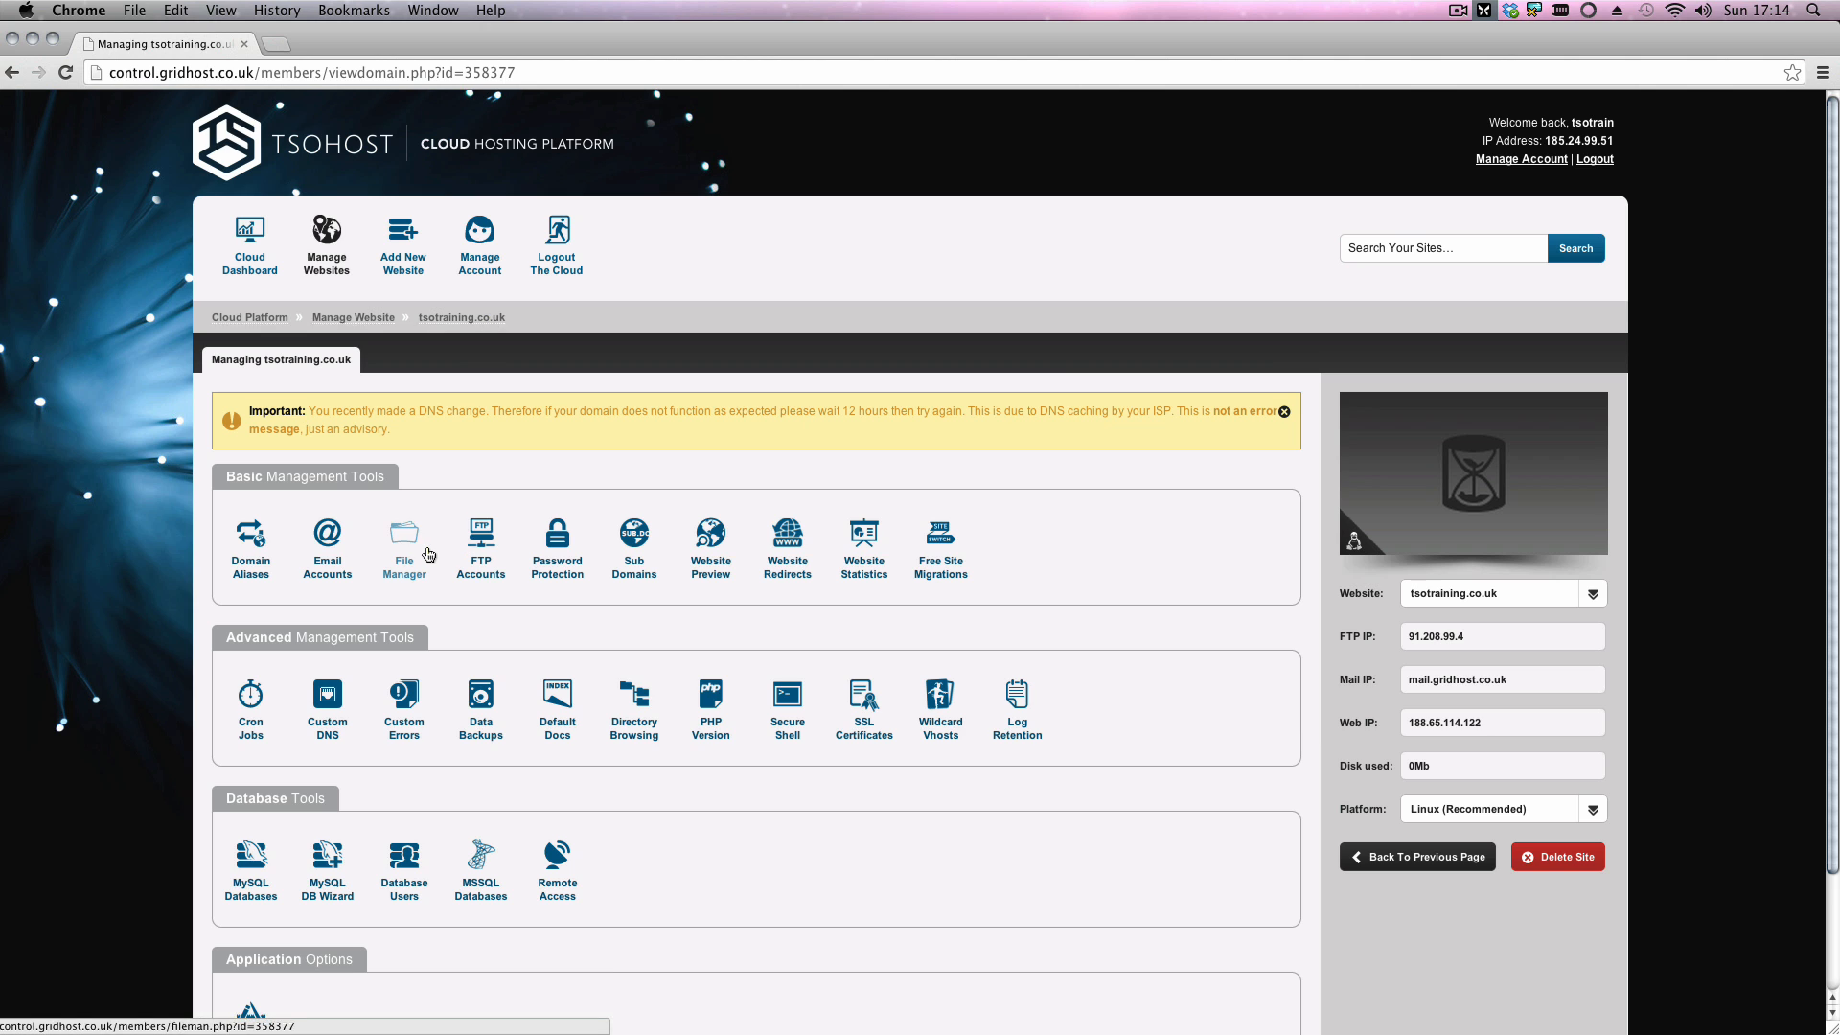
pyautogui.click(405, 543)
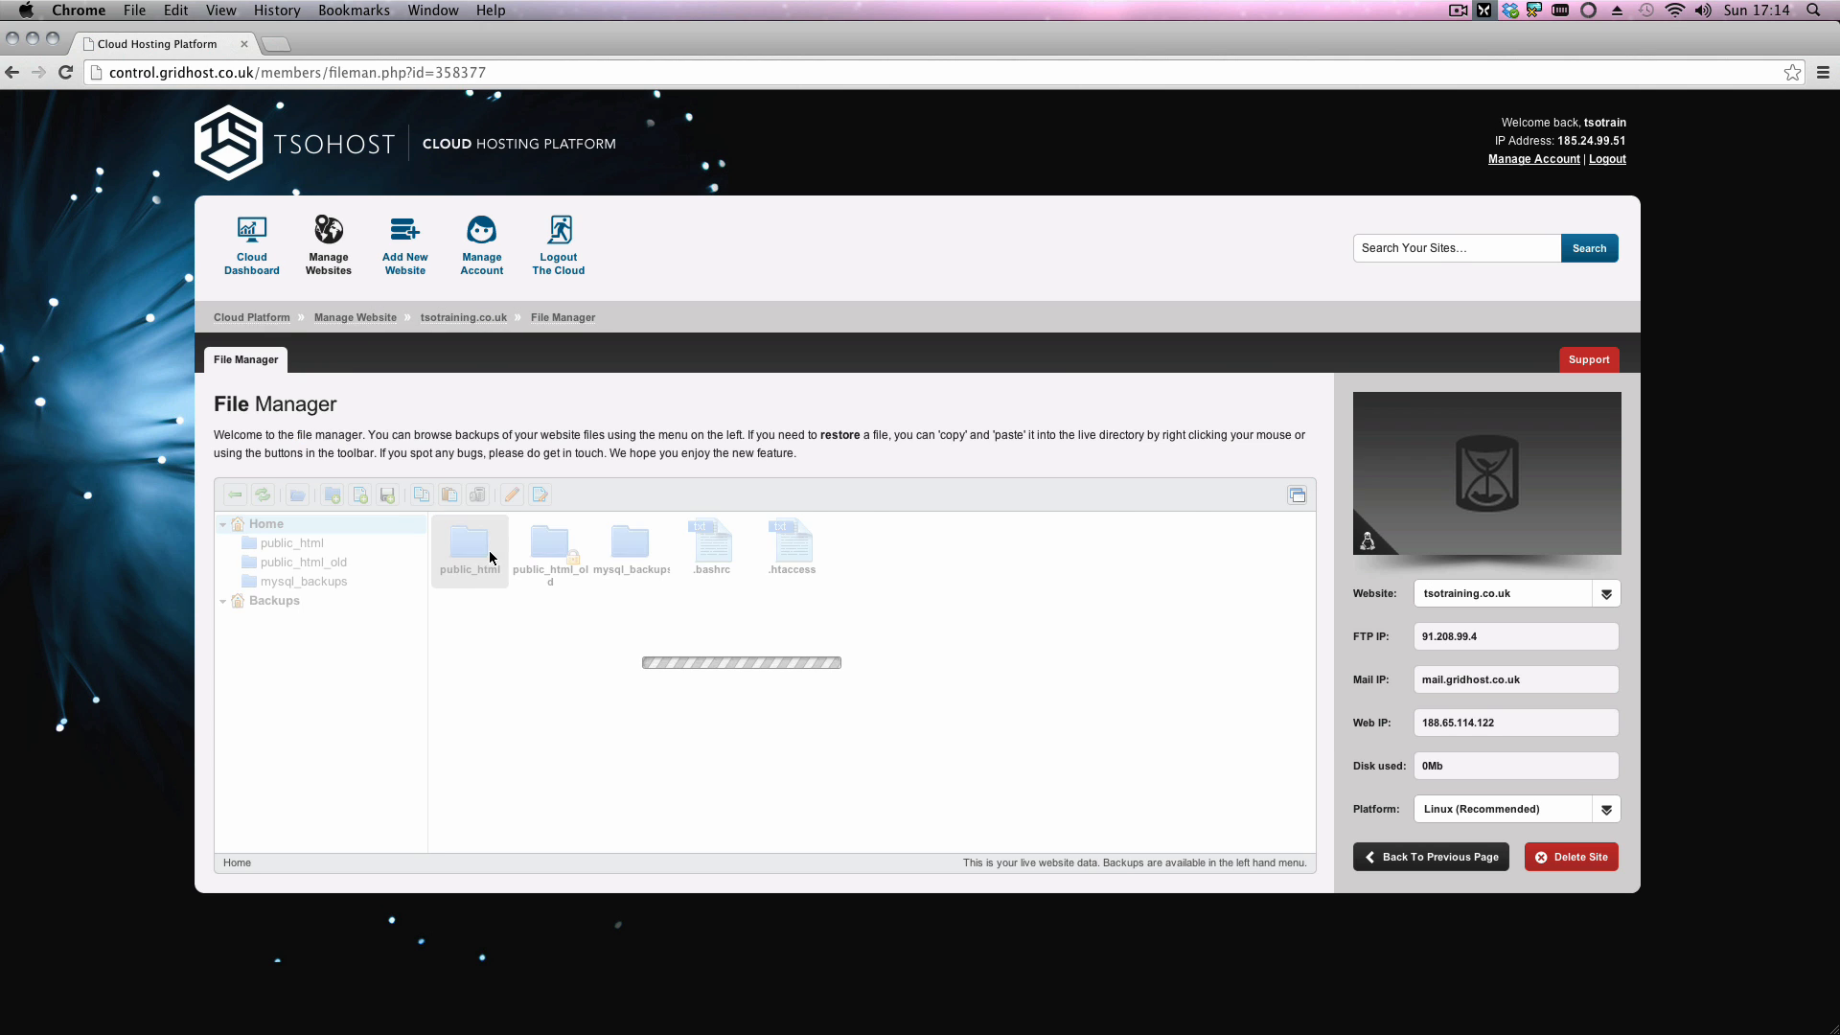
pyautogui.doubleClick(470, 543)
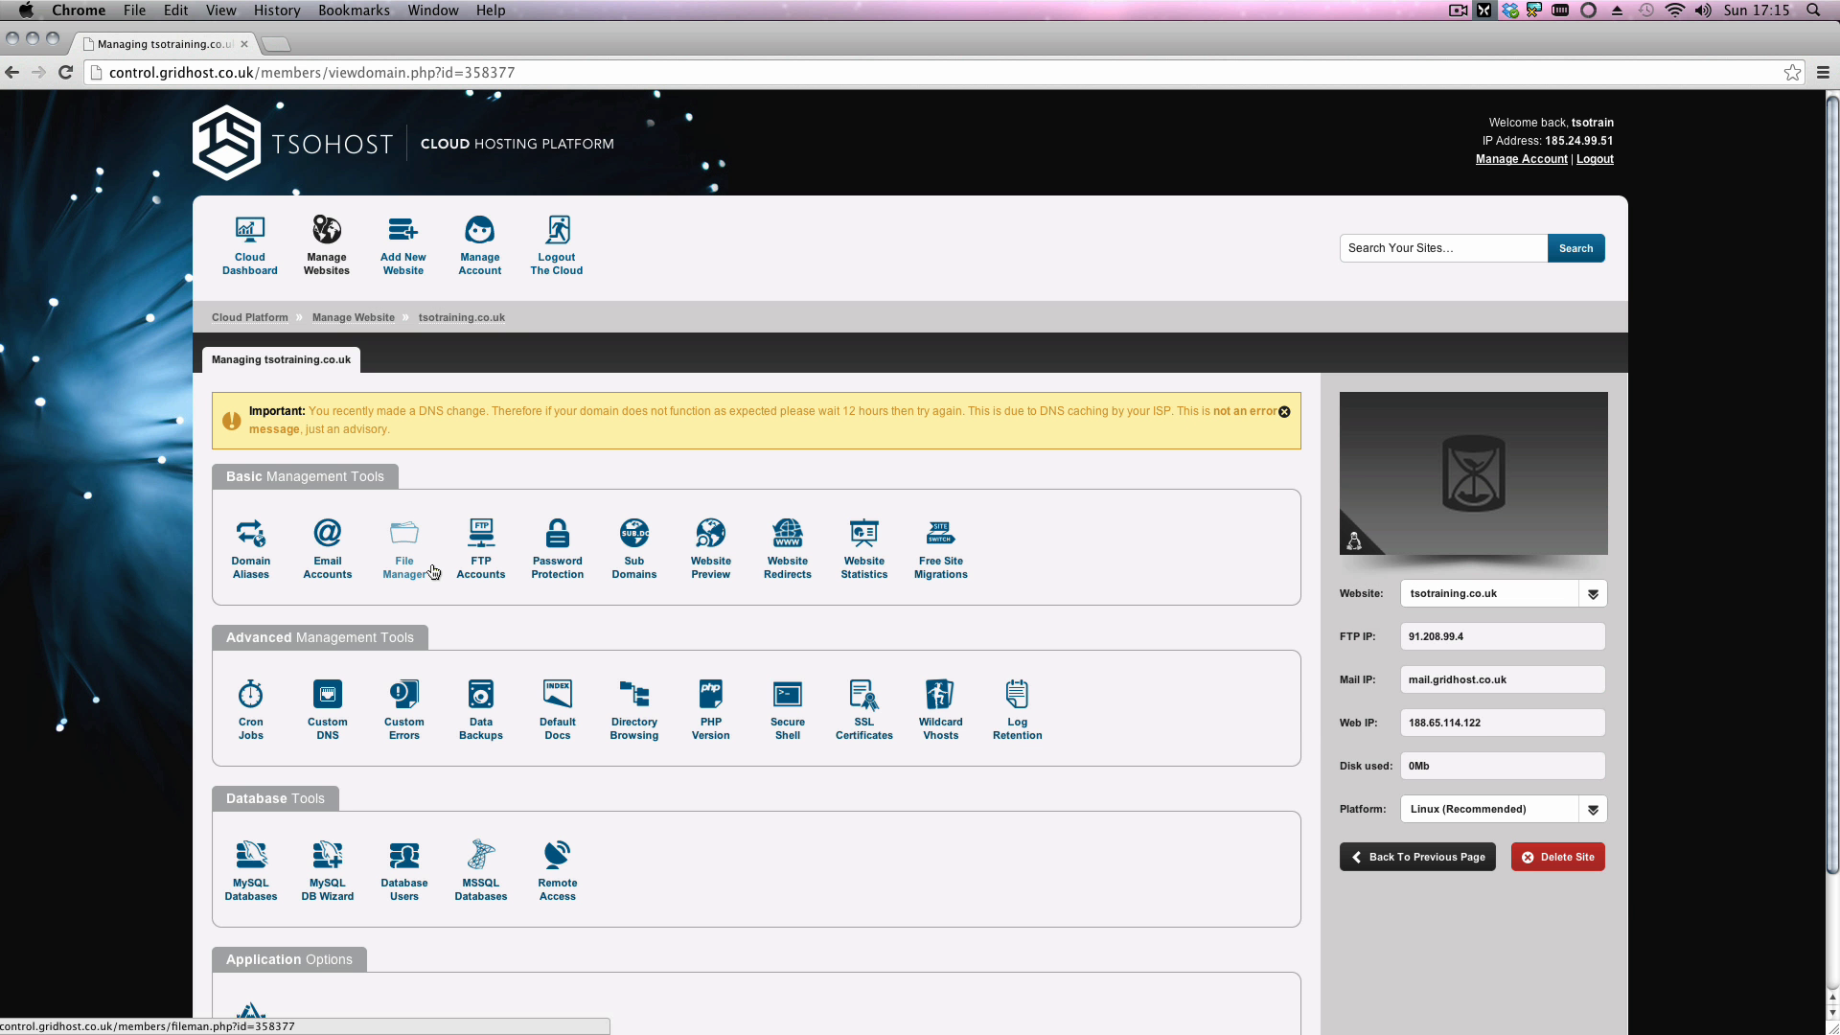
pyautogui.moveTo(450, 535)
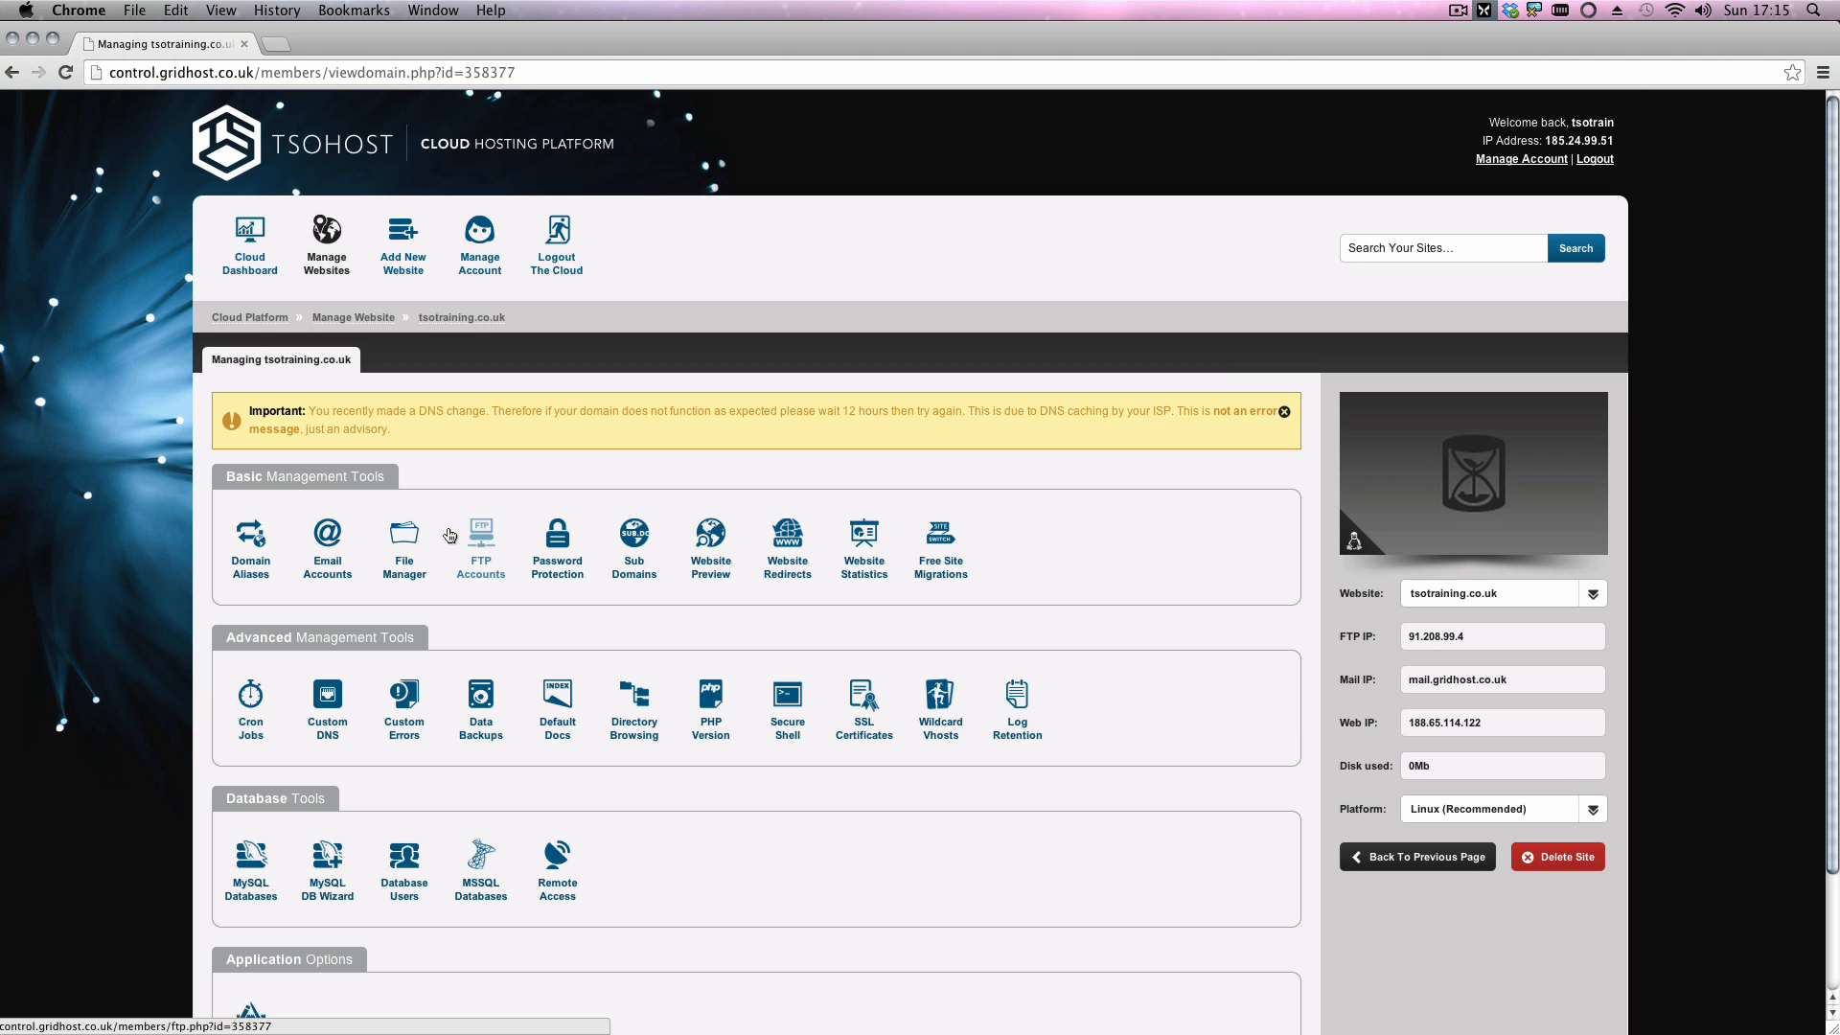
pyautogui.scroll(-3)
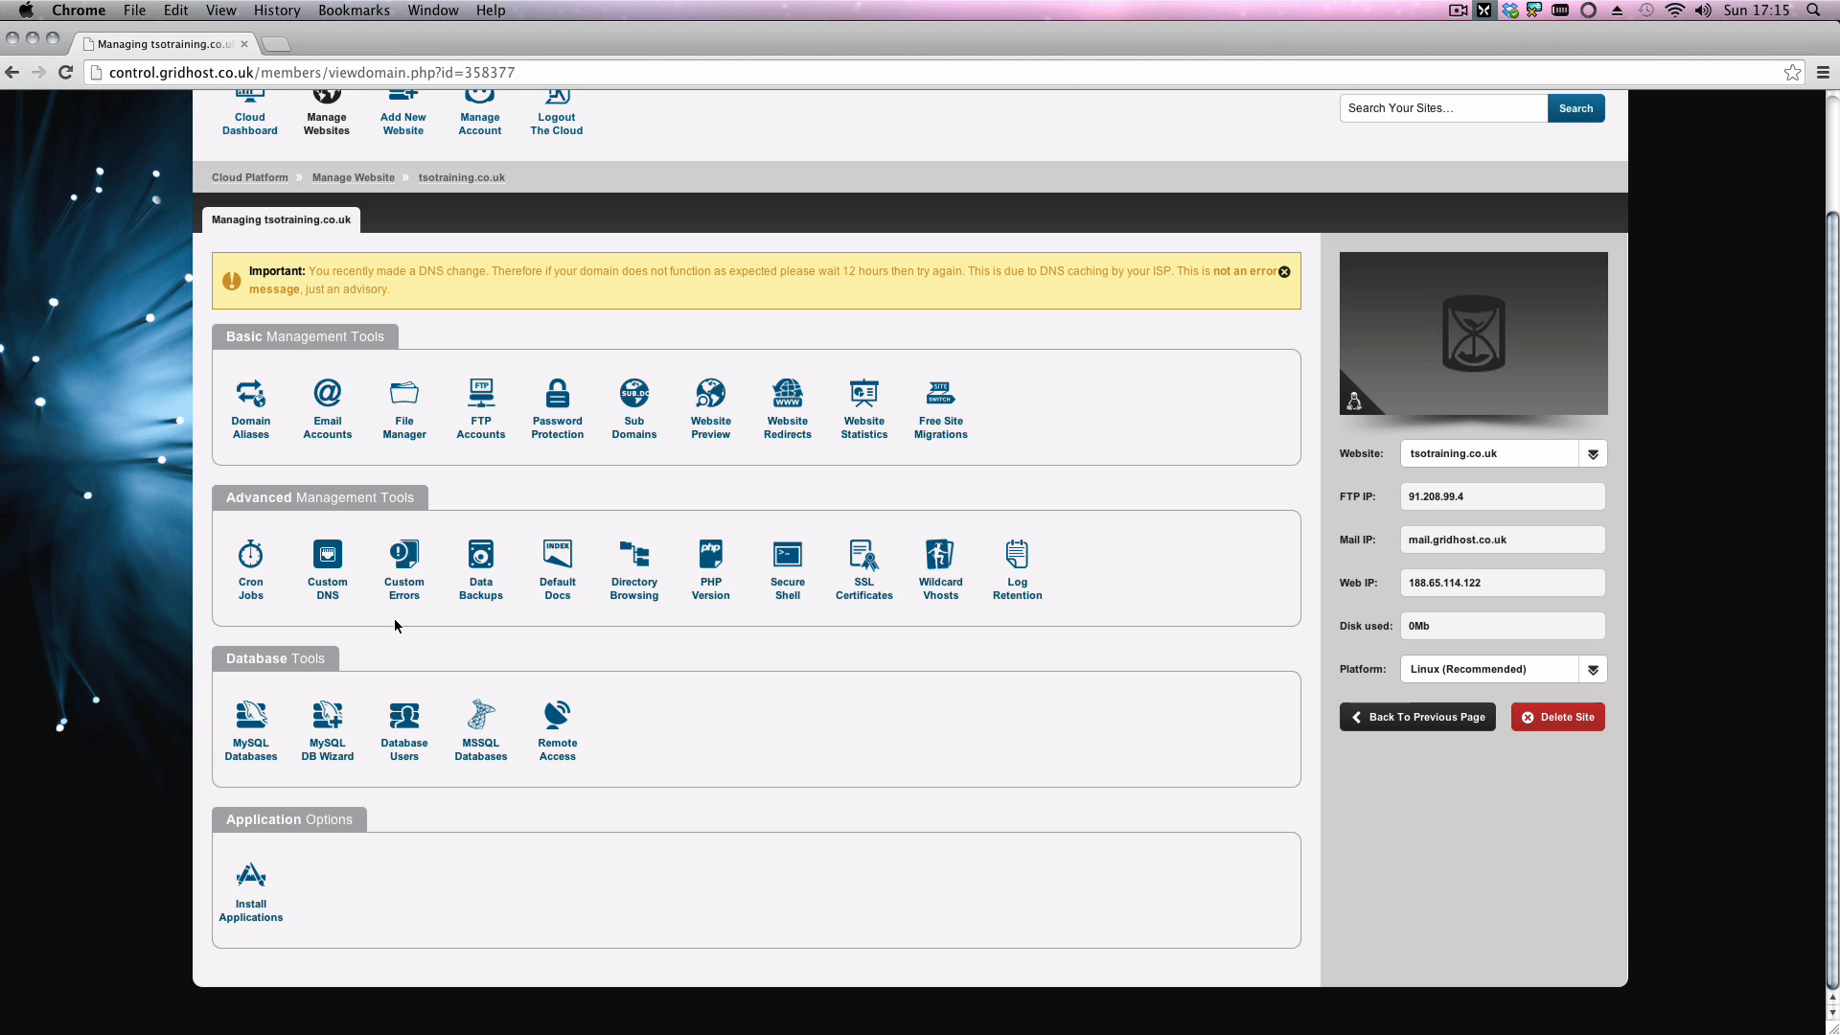
# Step: Begin a new WordPress install from the New Software Installation catalogue
pyautogui.click(249, 877)
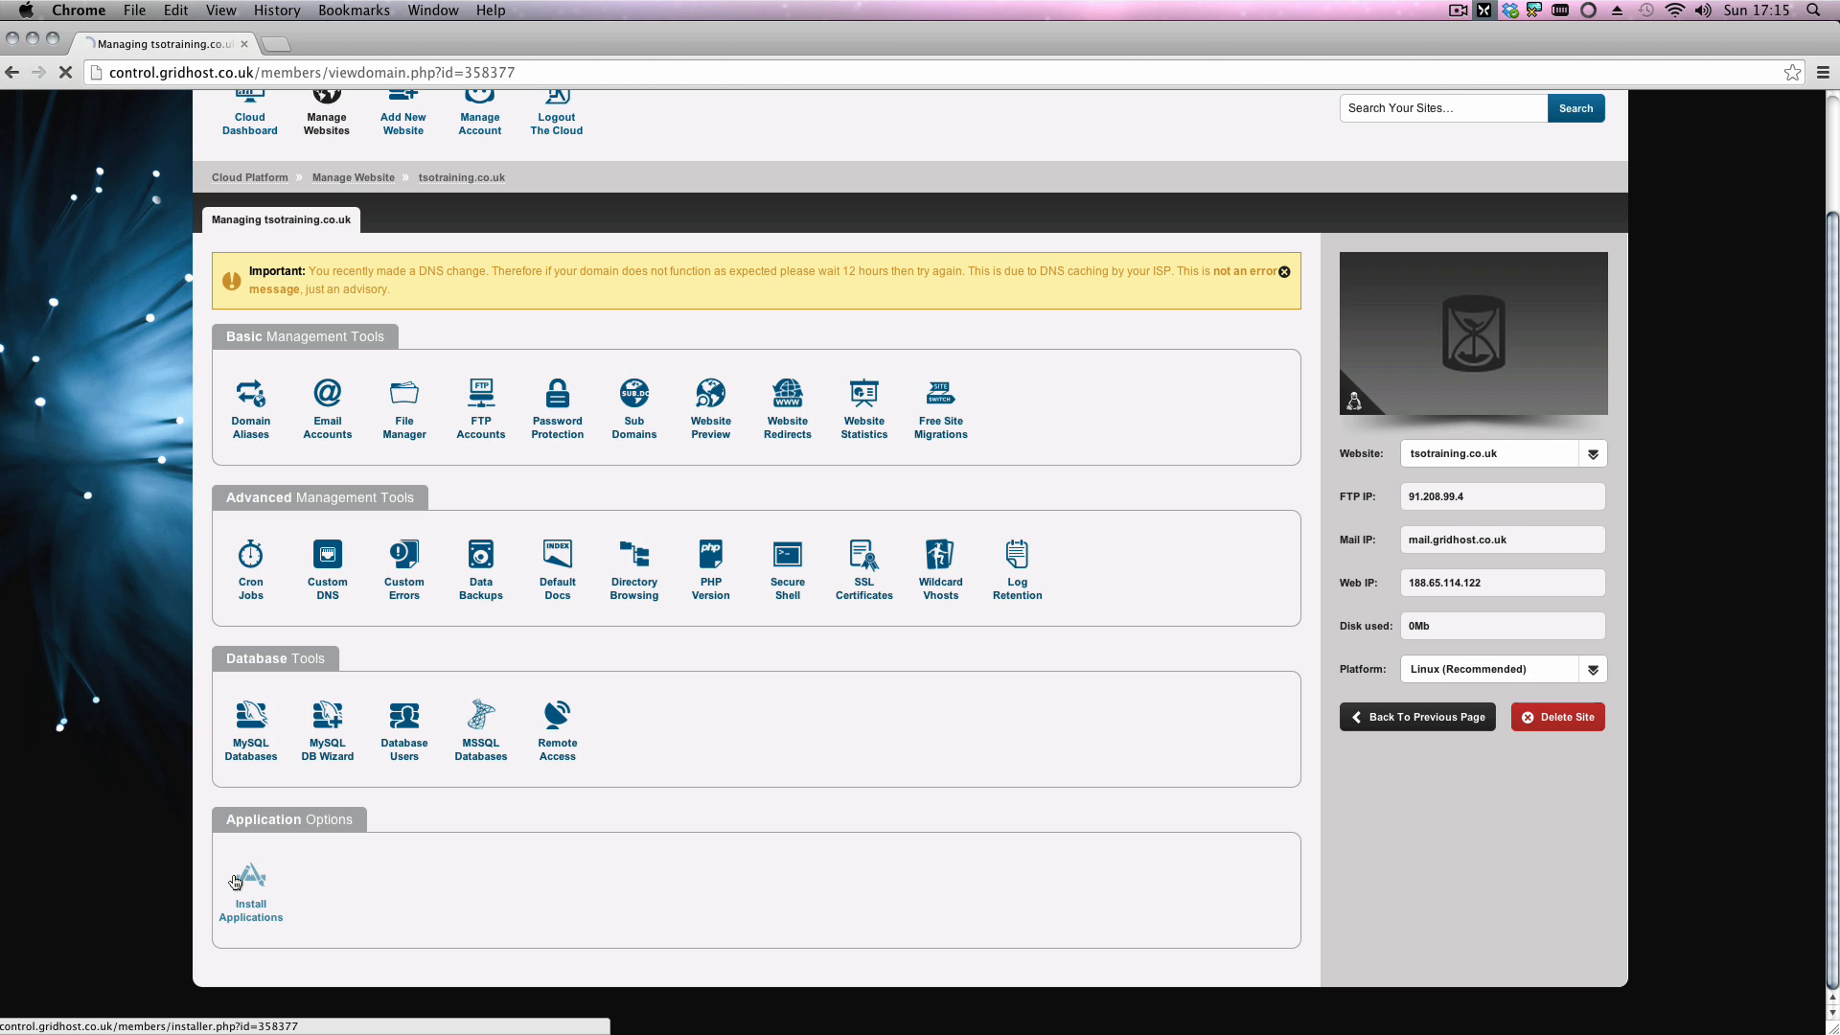
pyautogui.click(249, 886)
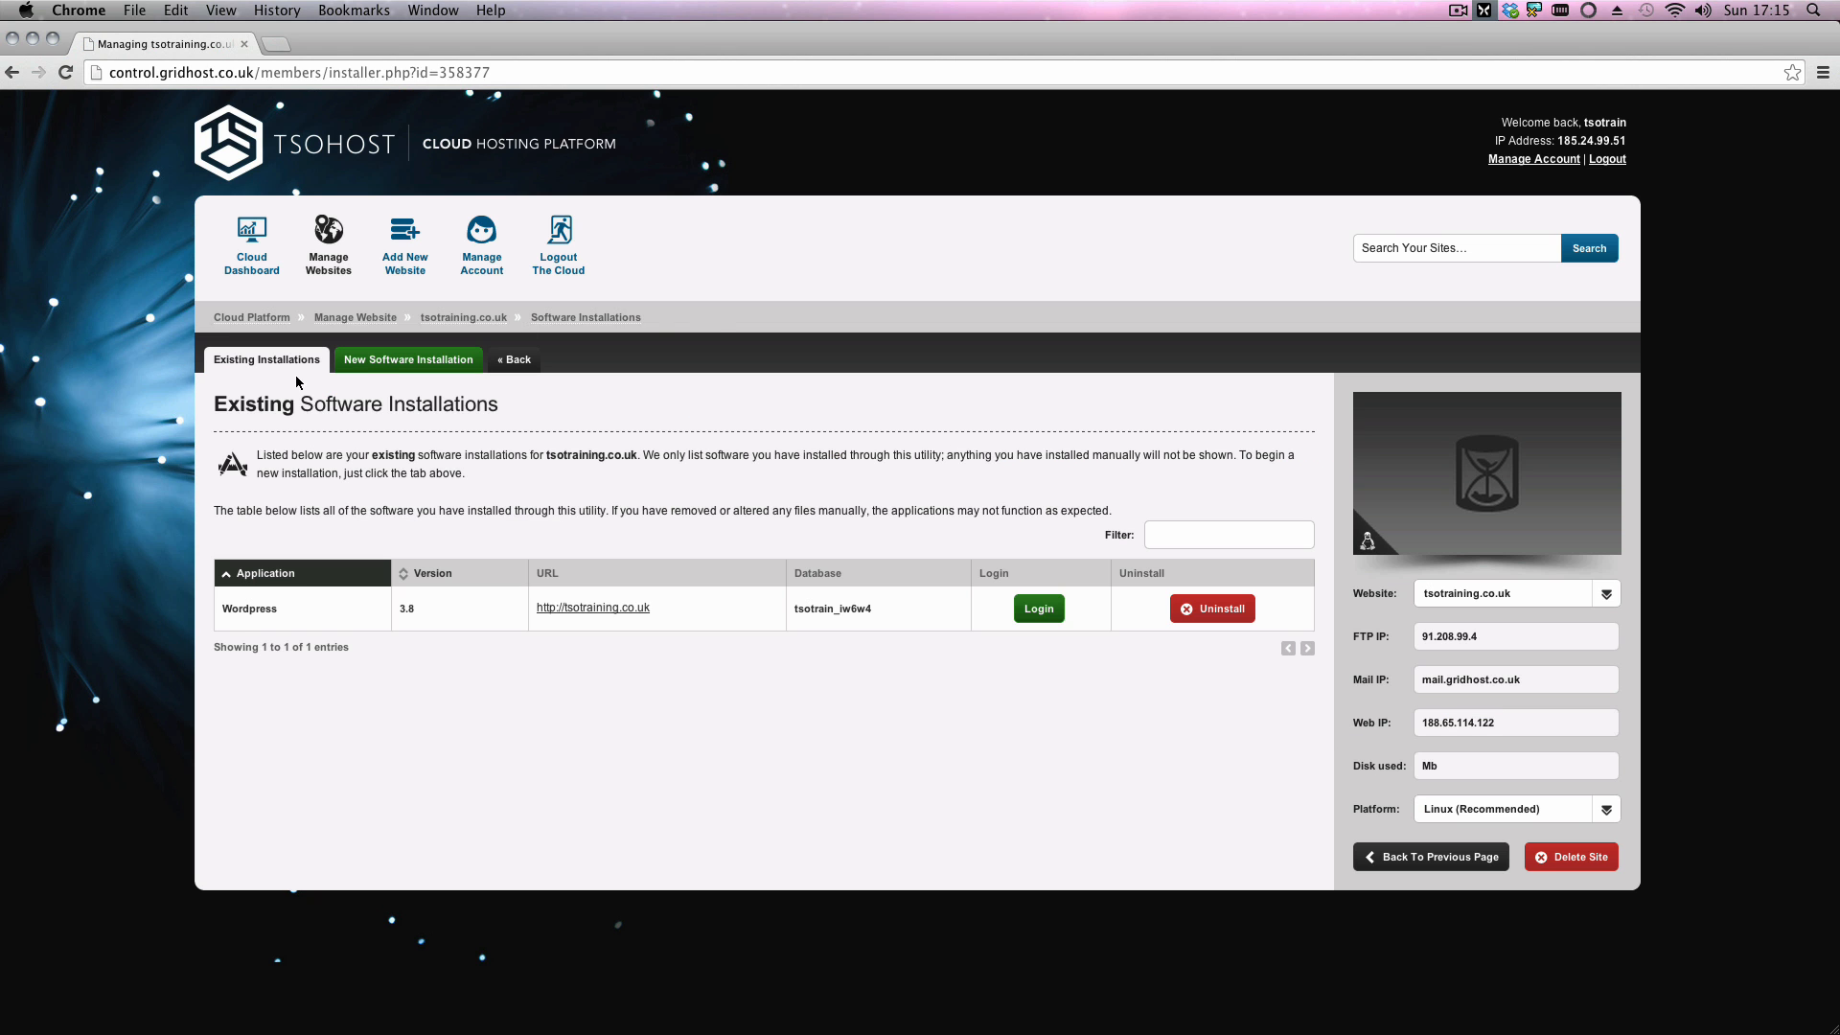
pyautogui.moveTo(1430, 774)
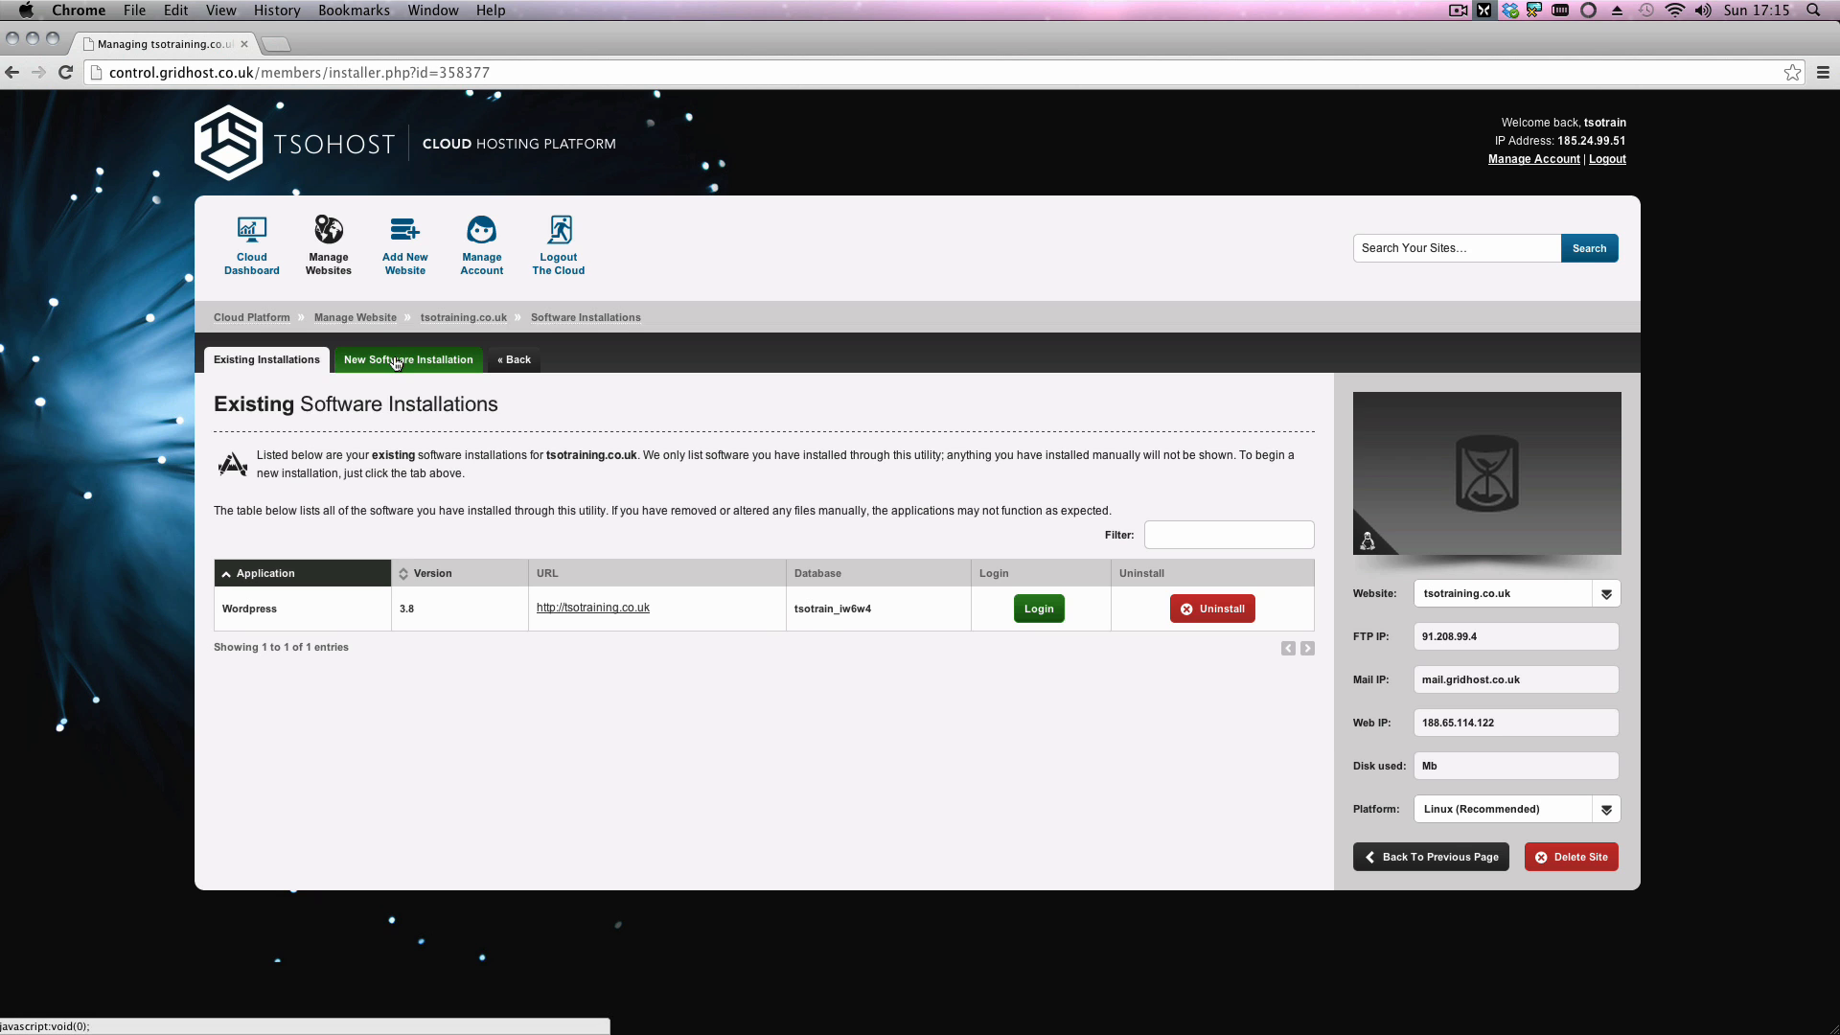
pyautogui.click(406, 359)
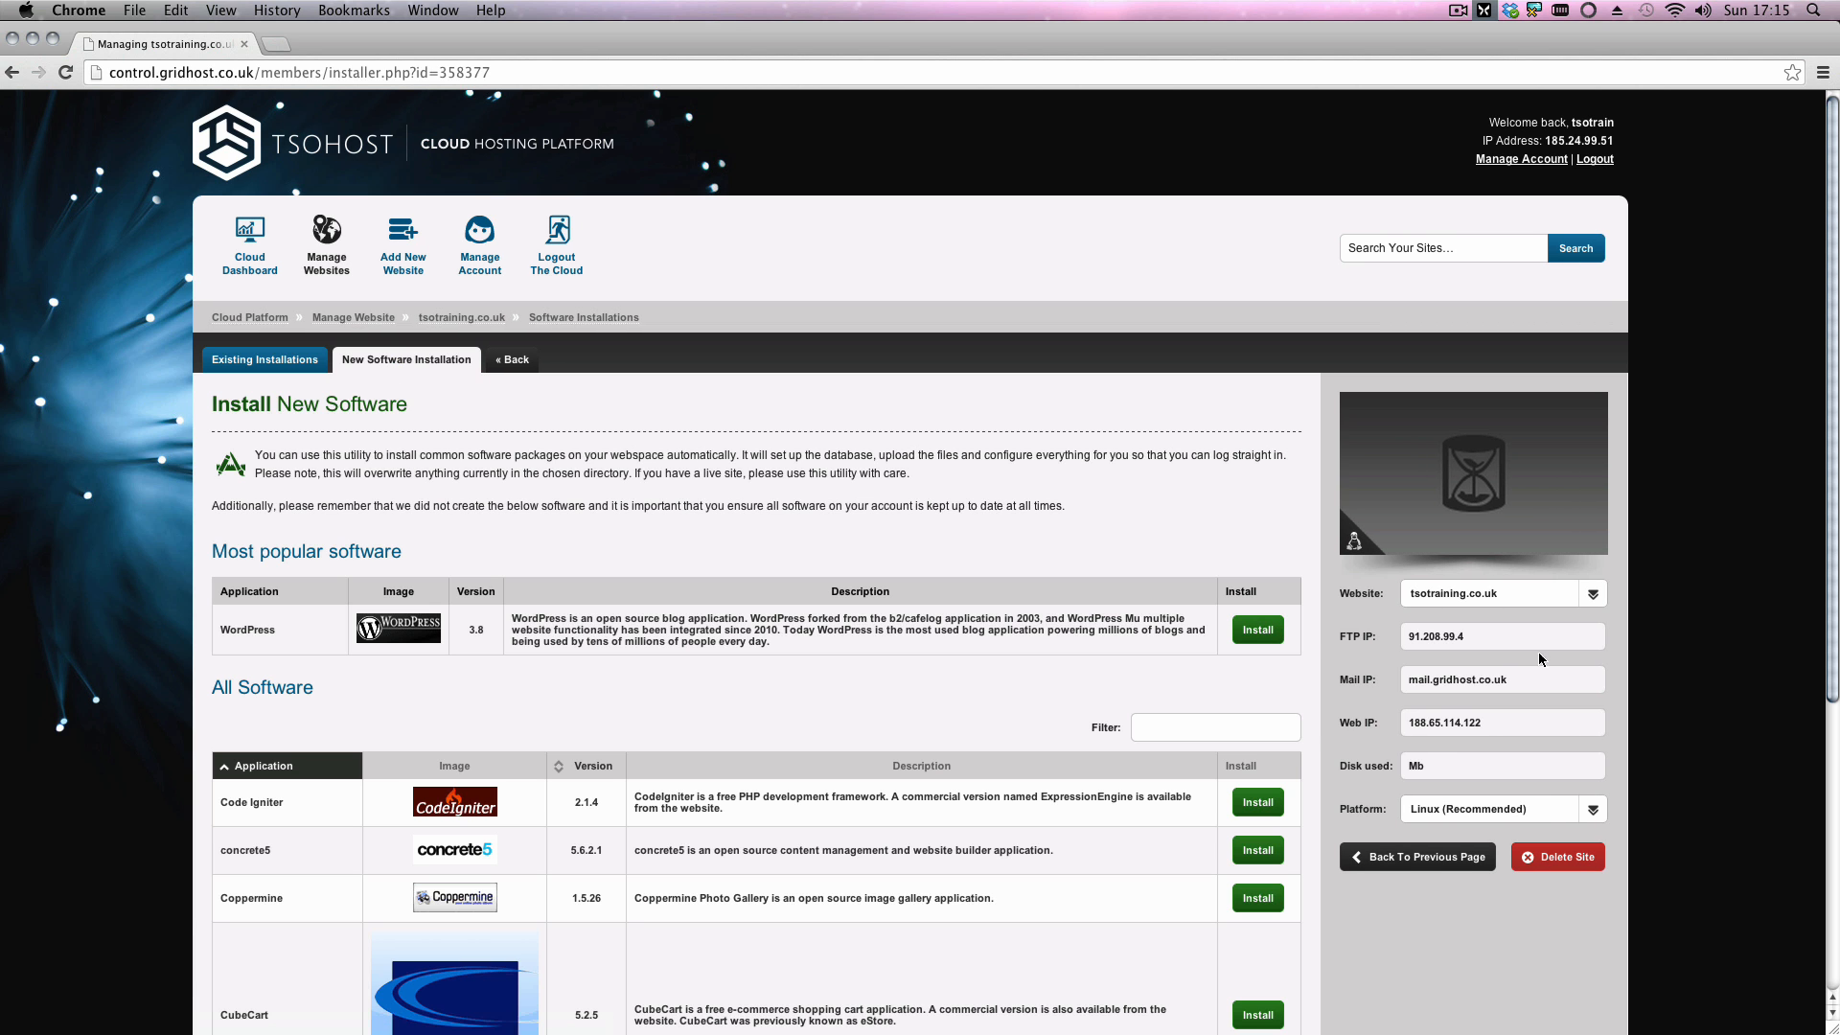
pyautogui.click(1257, 629)
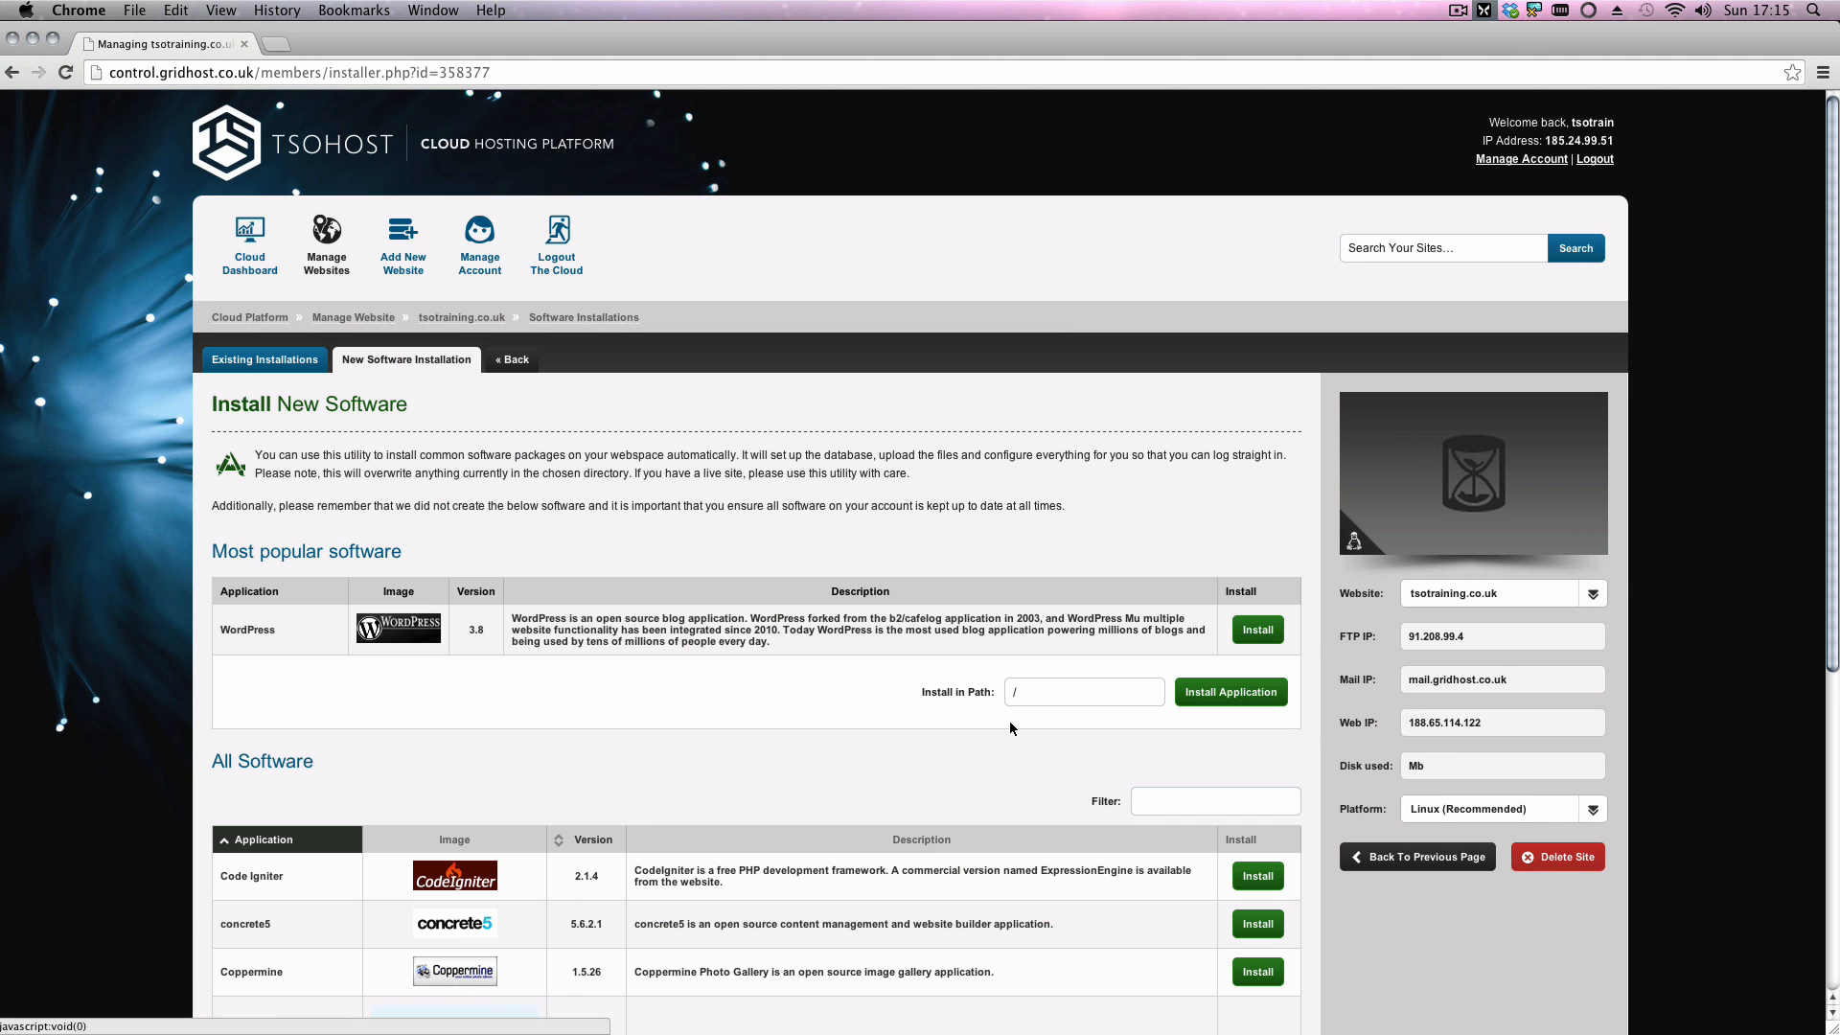
# Step: Install the second WordPress copy into the /blog path
pyautogui.click(1081, 692)
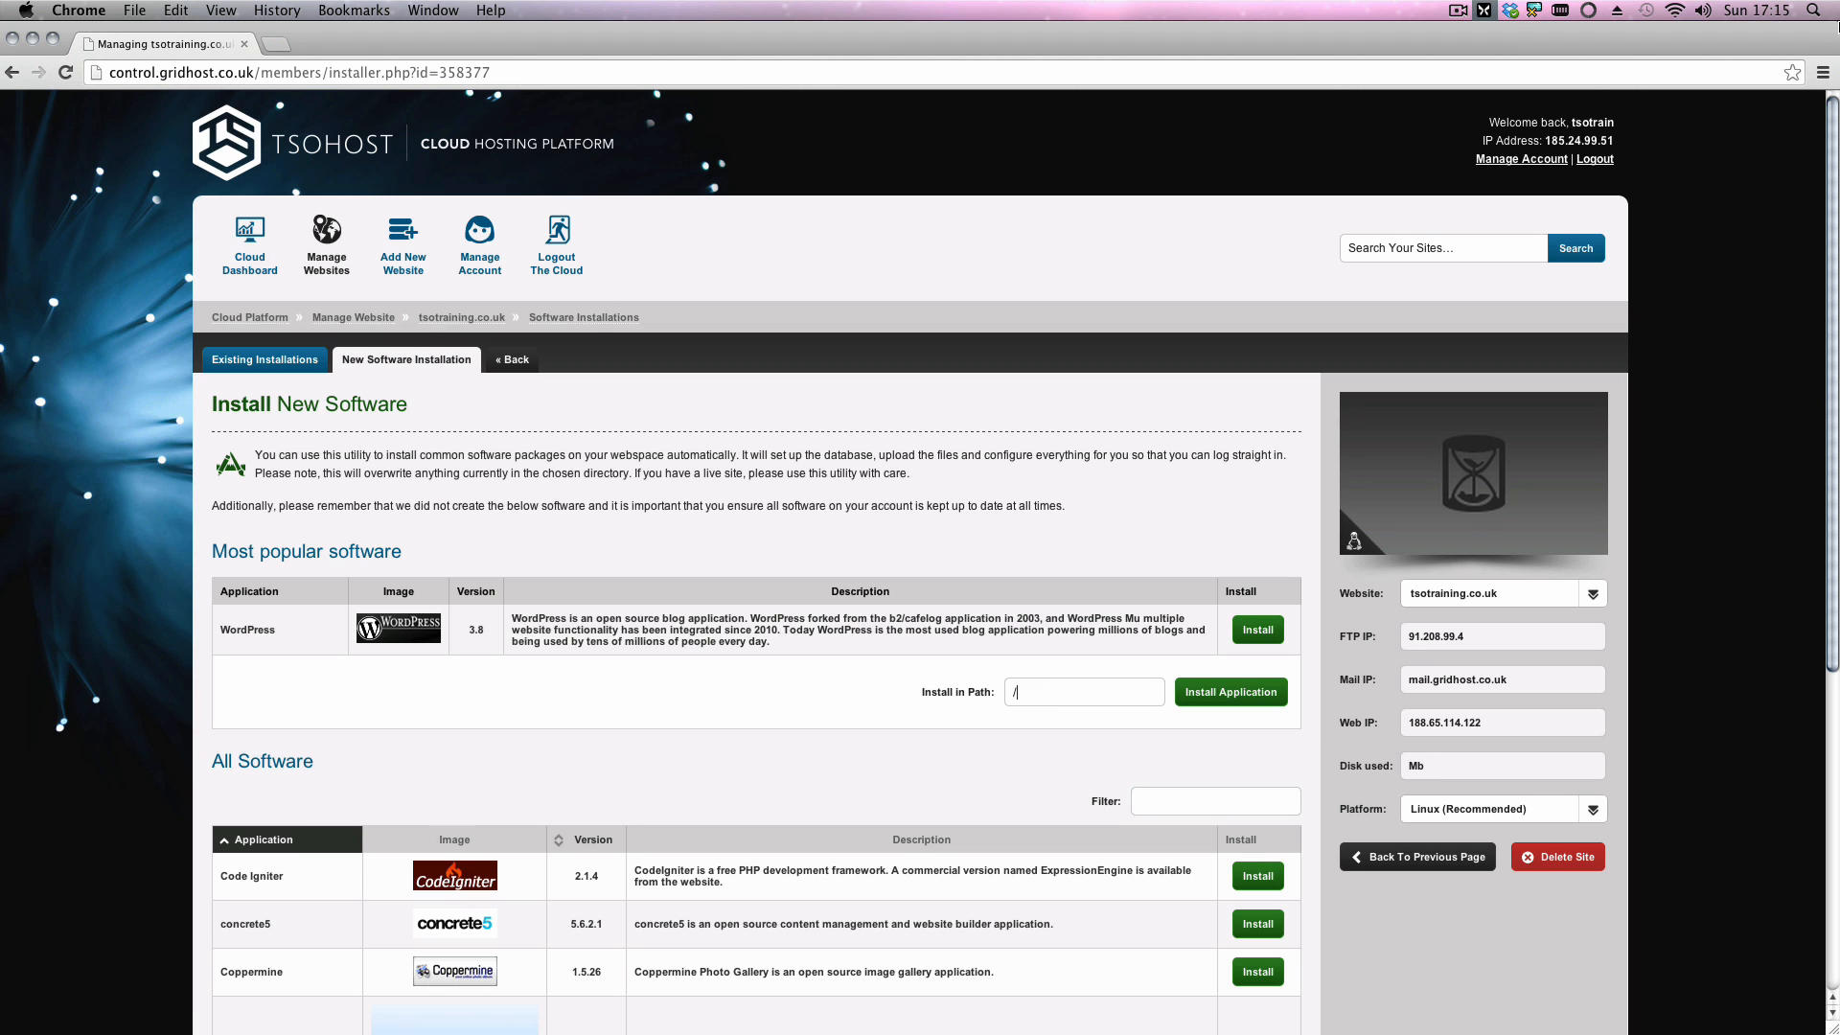
pyautogui.write('blog')
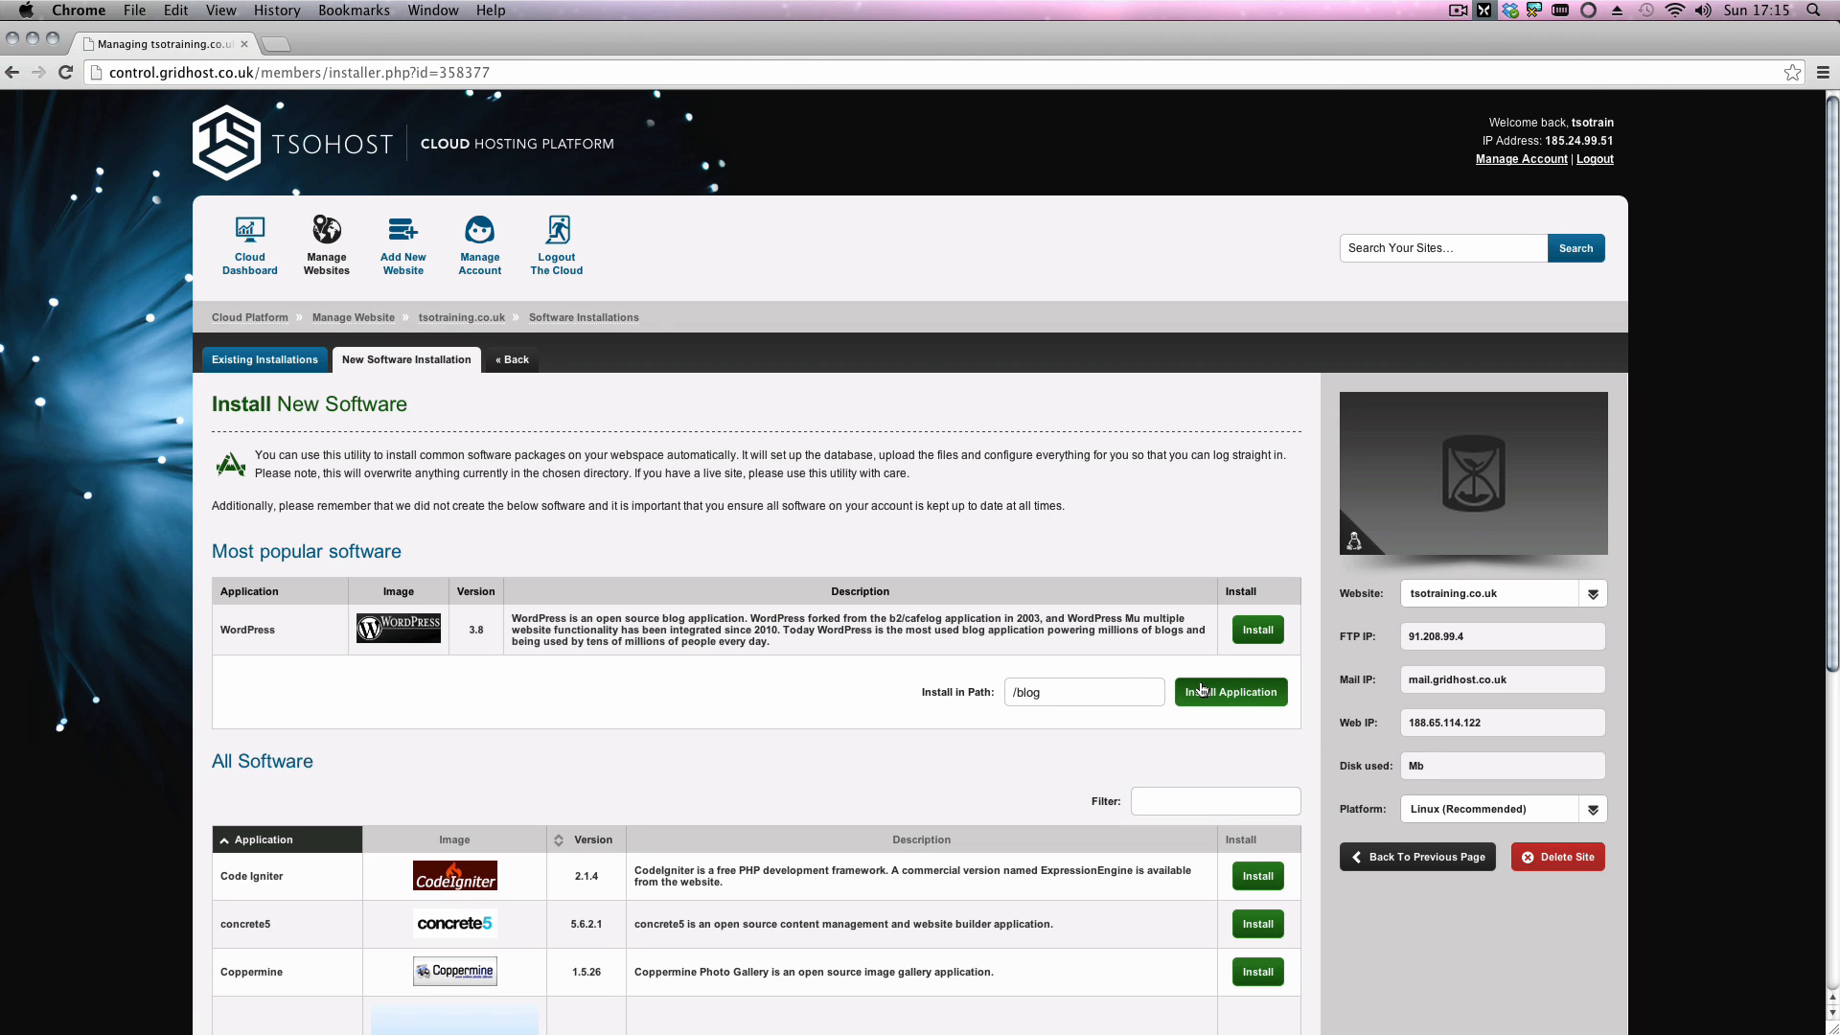
pyautogui.click(1231, 692)
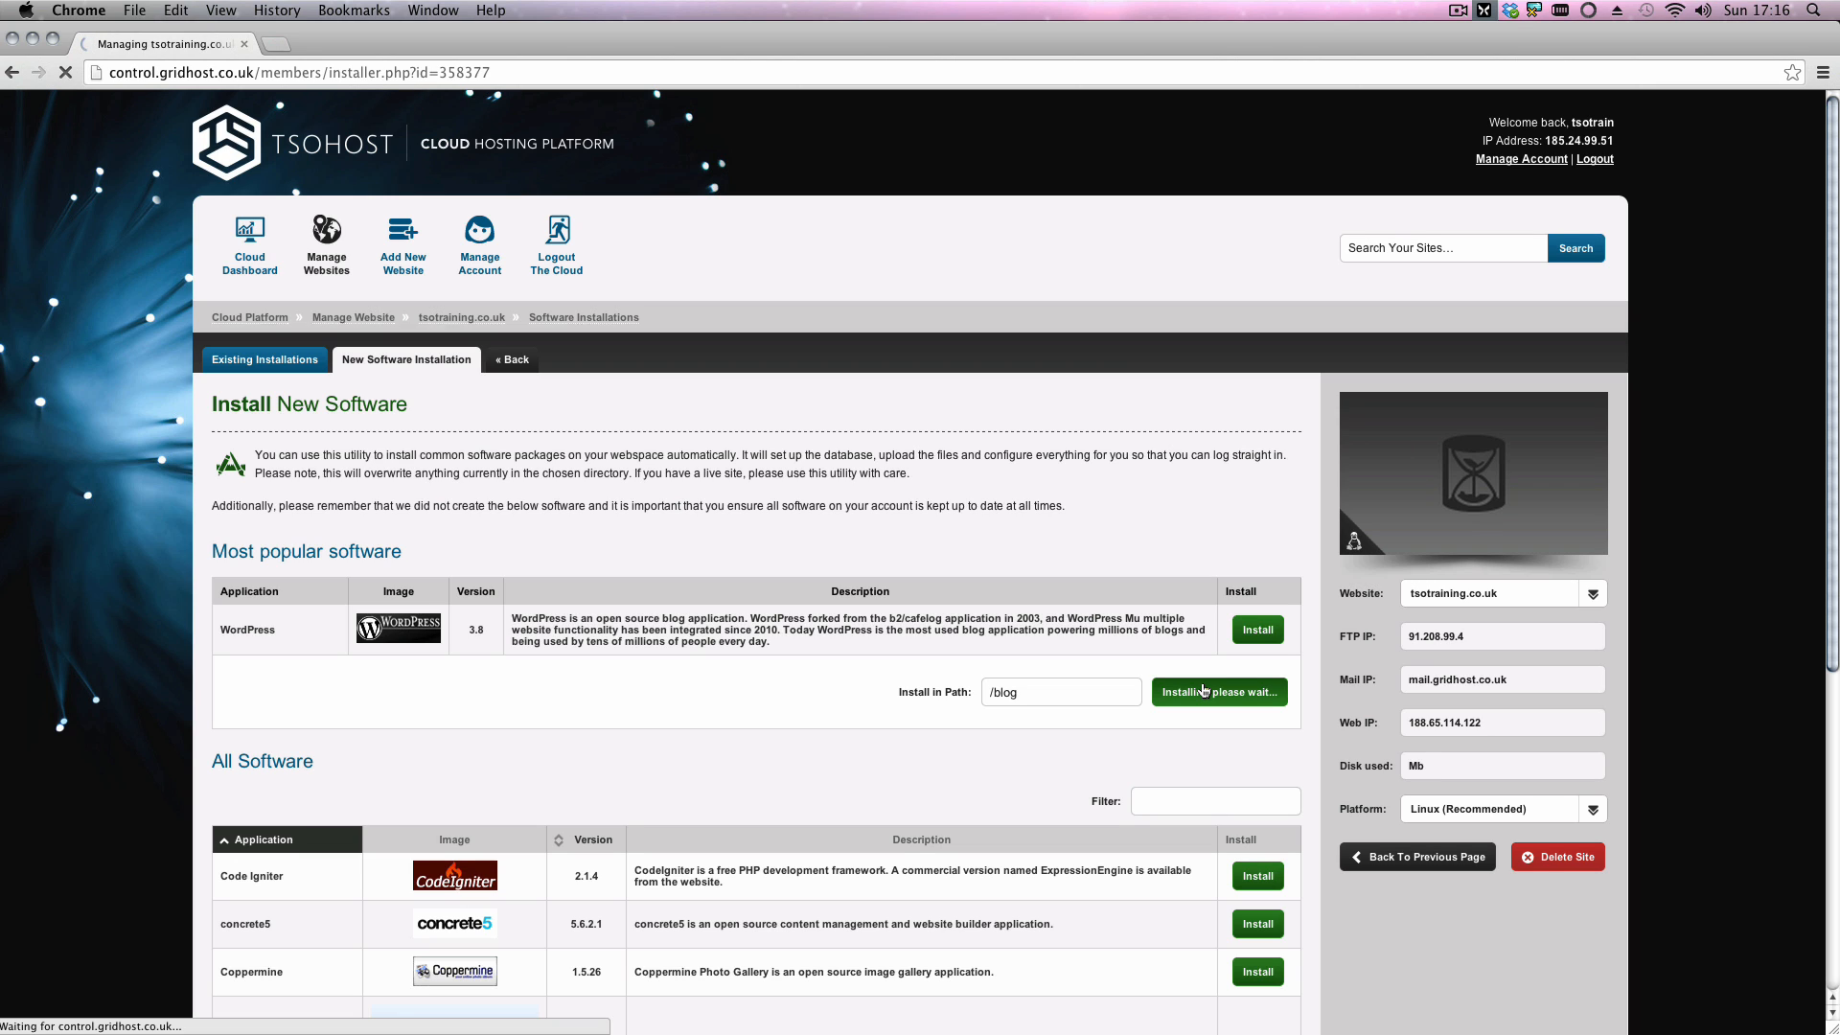
# Step: See WordPress listed at both / and /blog, then return to the tsotraining.co.uk overview
pyautogui.click(1217, 692)
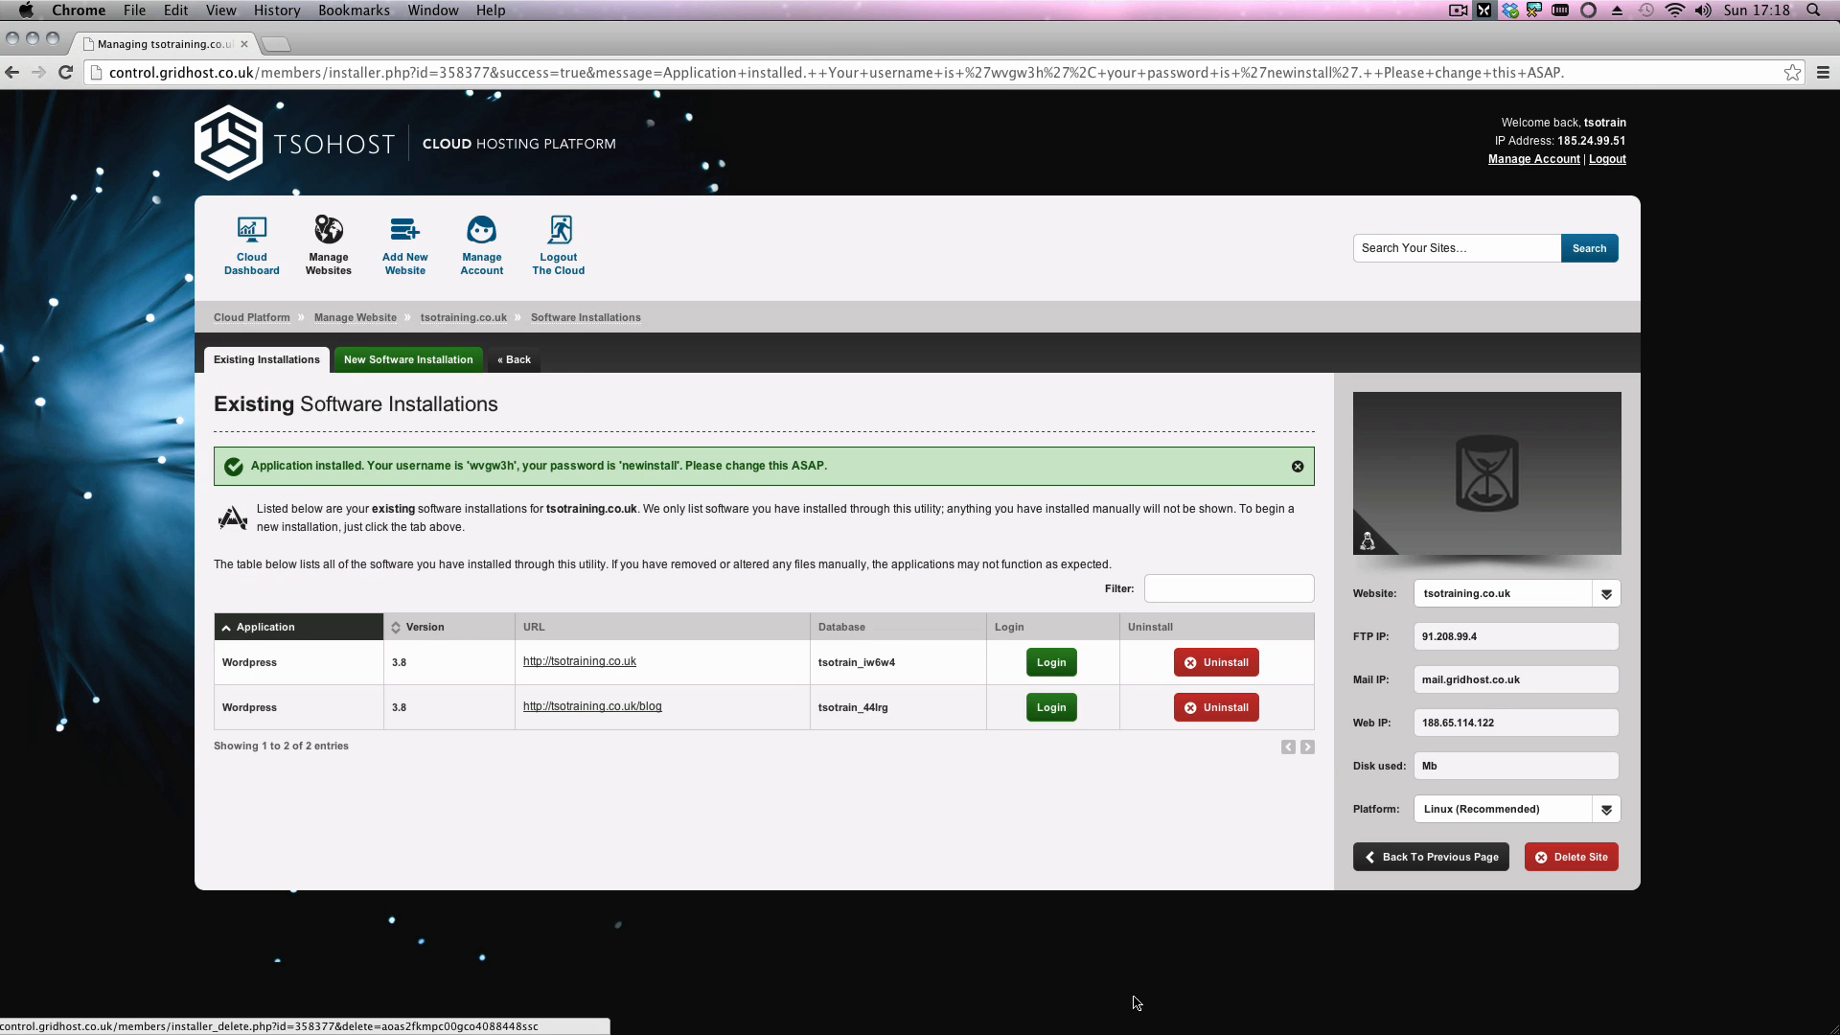
pyautogui.moveTo(651, 732)
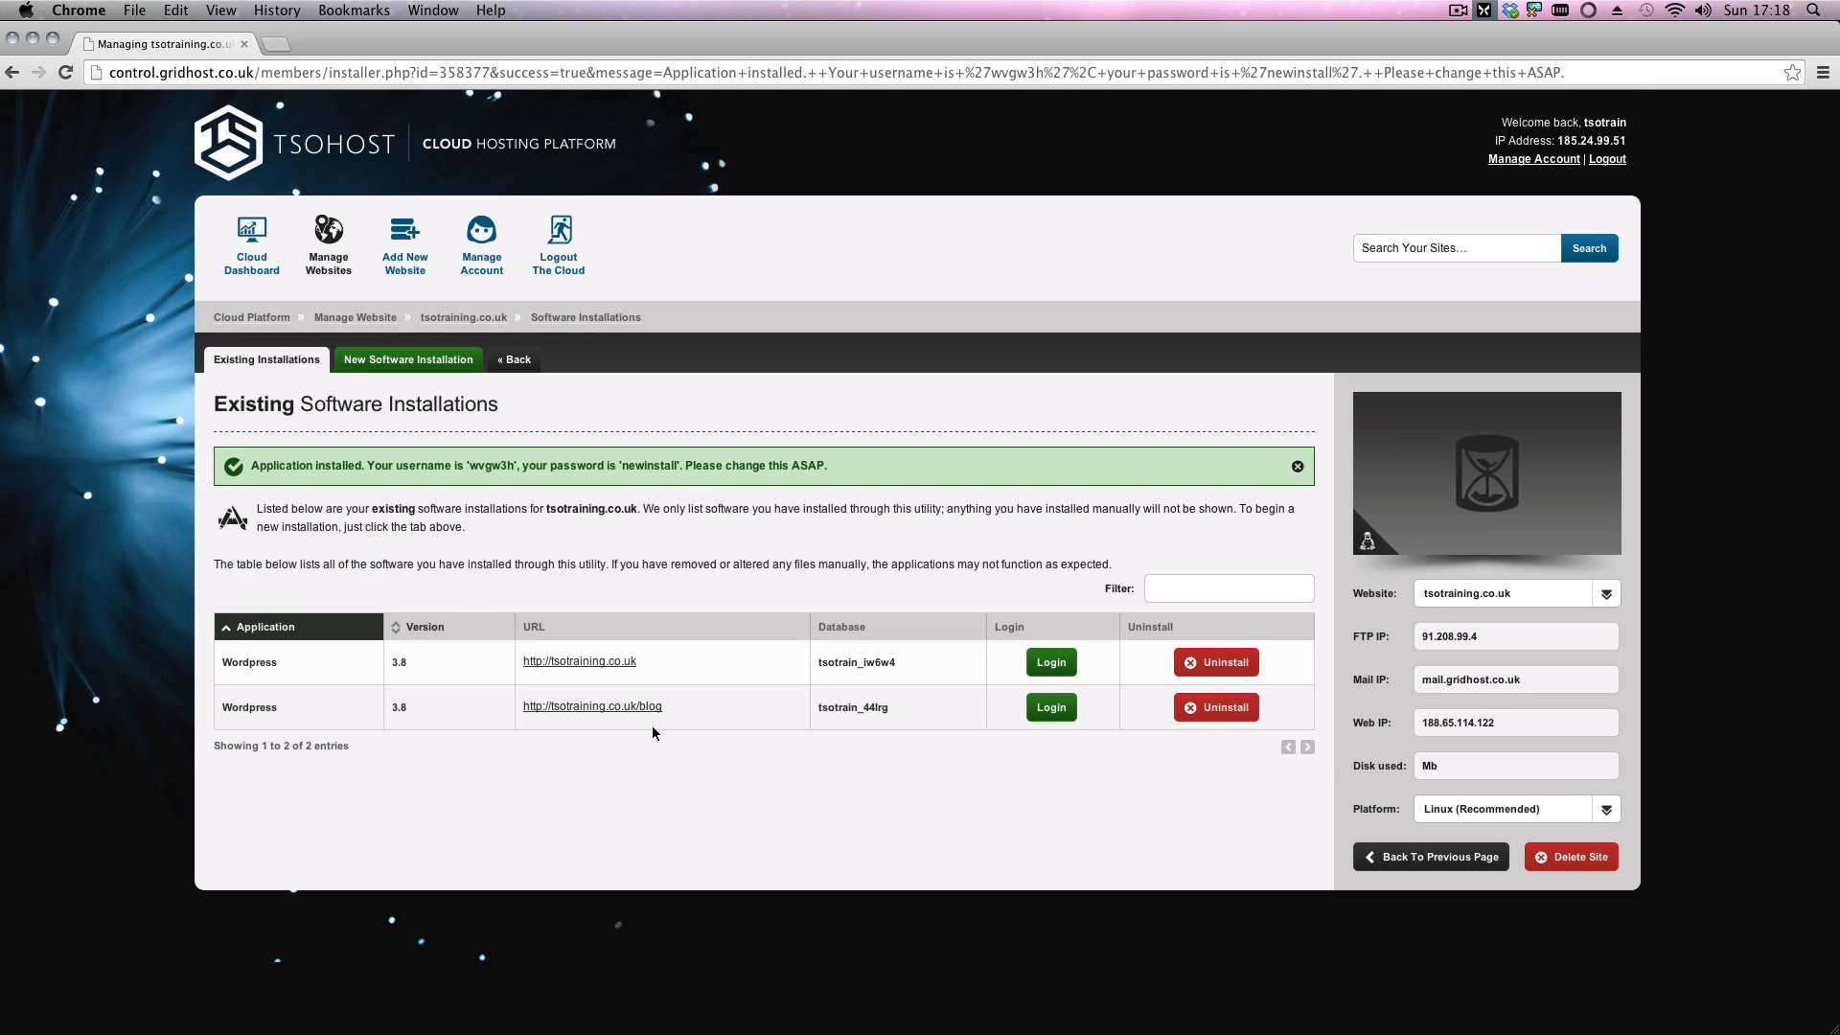
pyautogui.moveTo(772, 490)
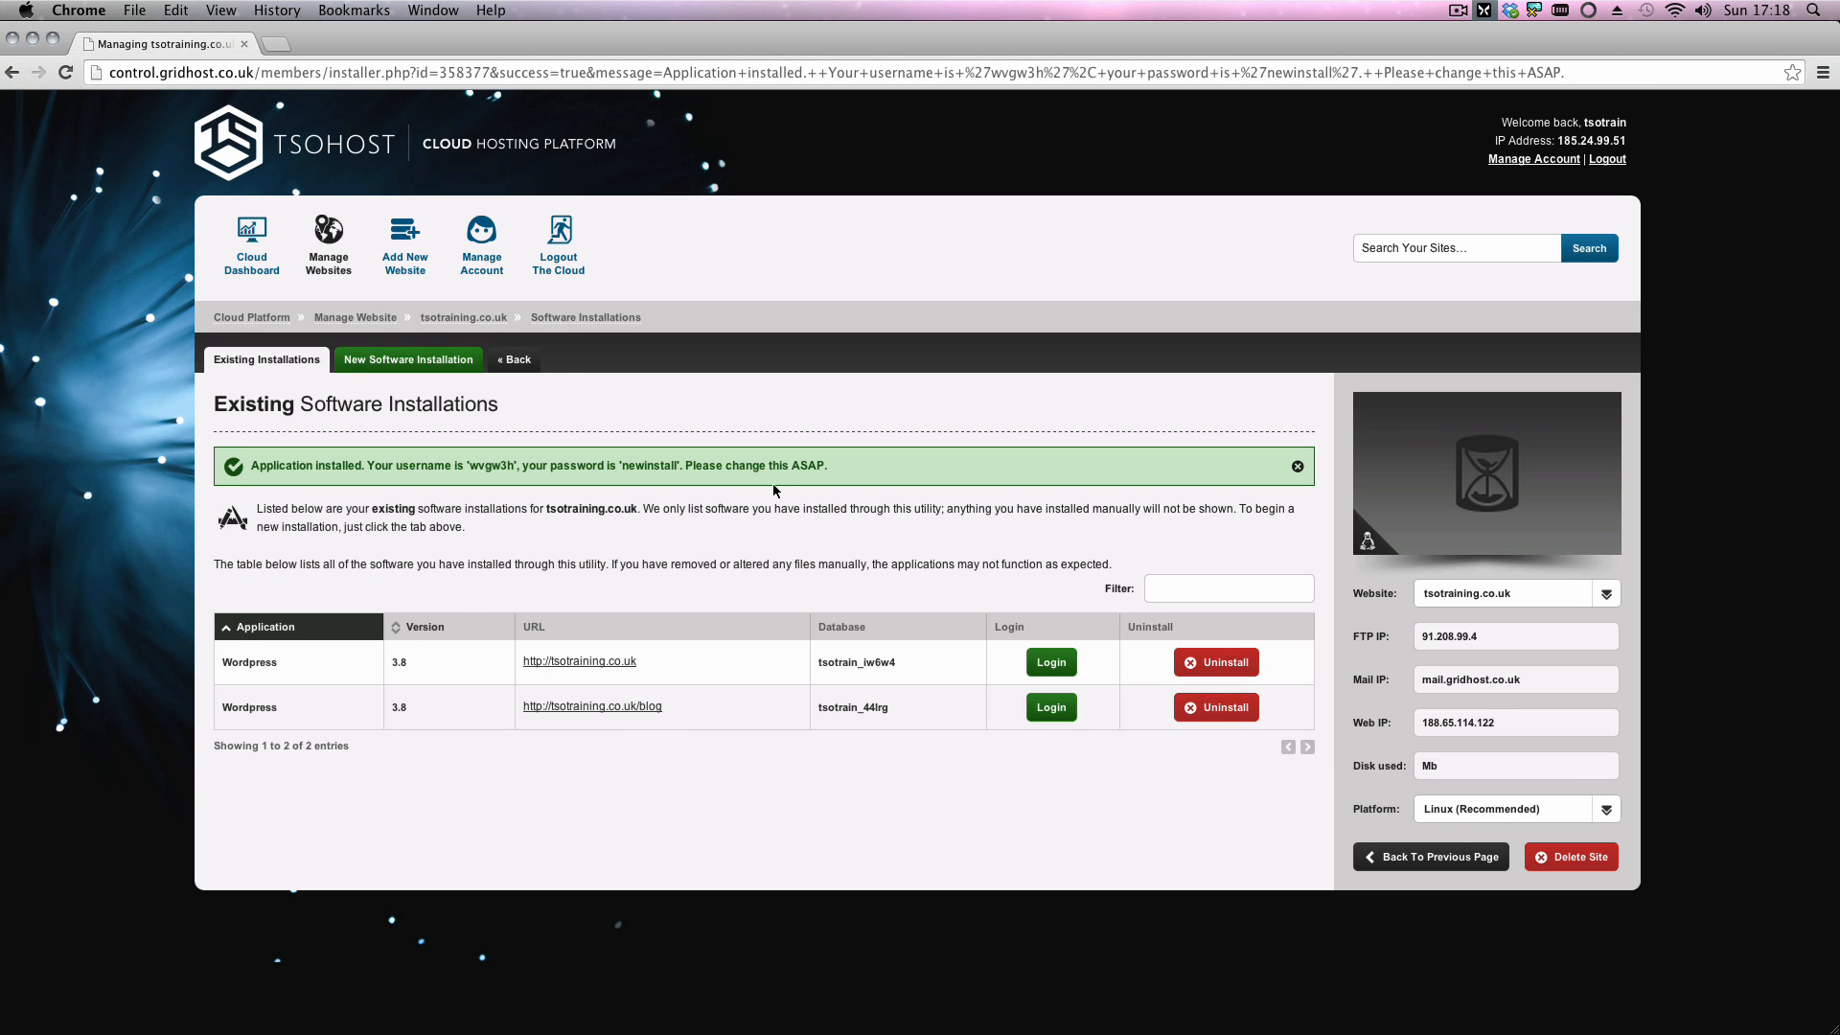
pyautogui.moveTo(446, 307)
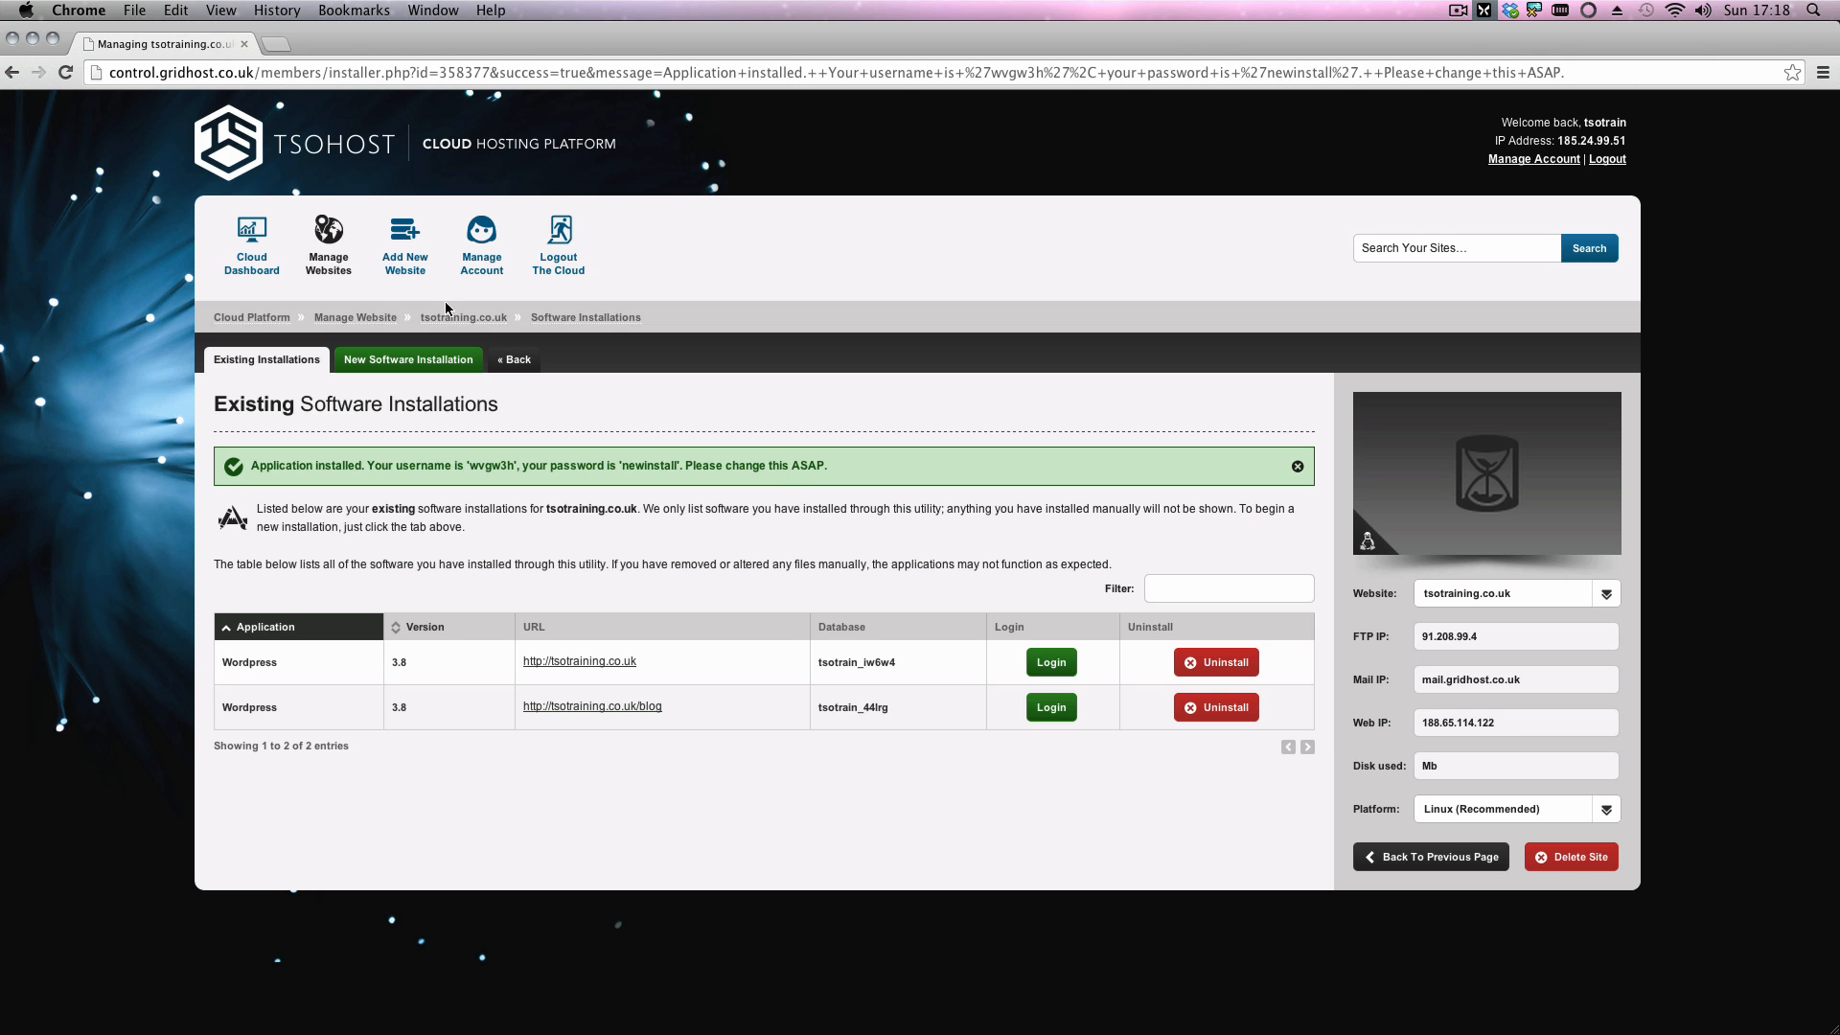
pyautogui.moveTo(462, 316)
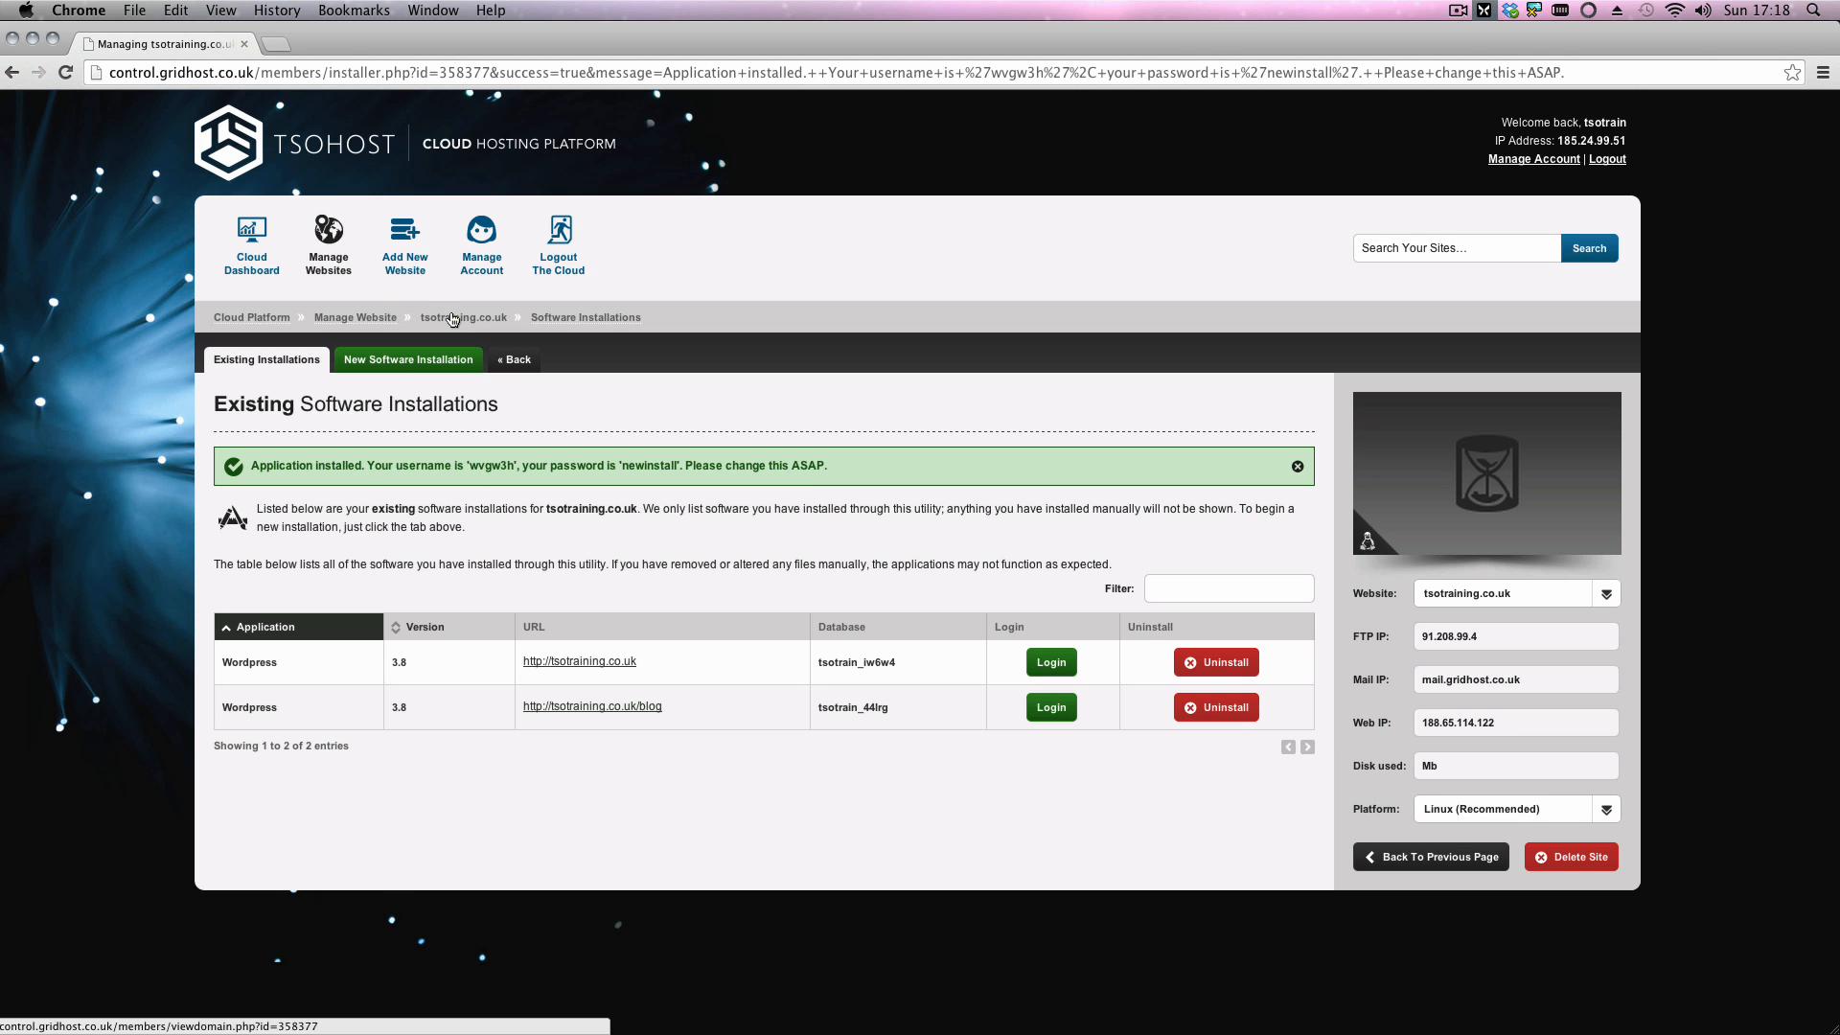
pyautogui.click(460, 316)
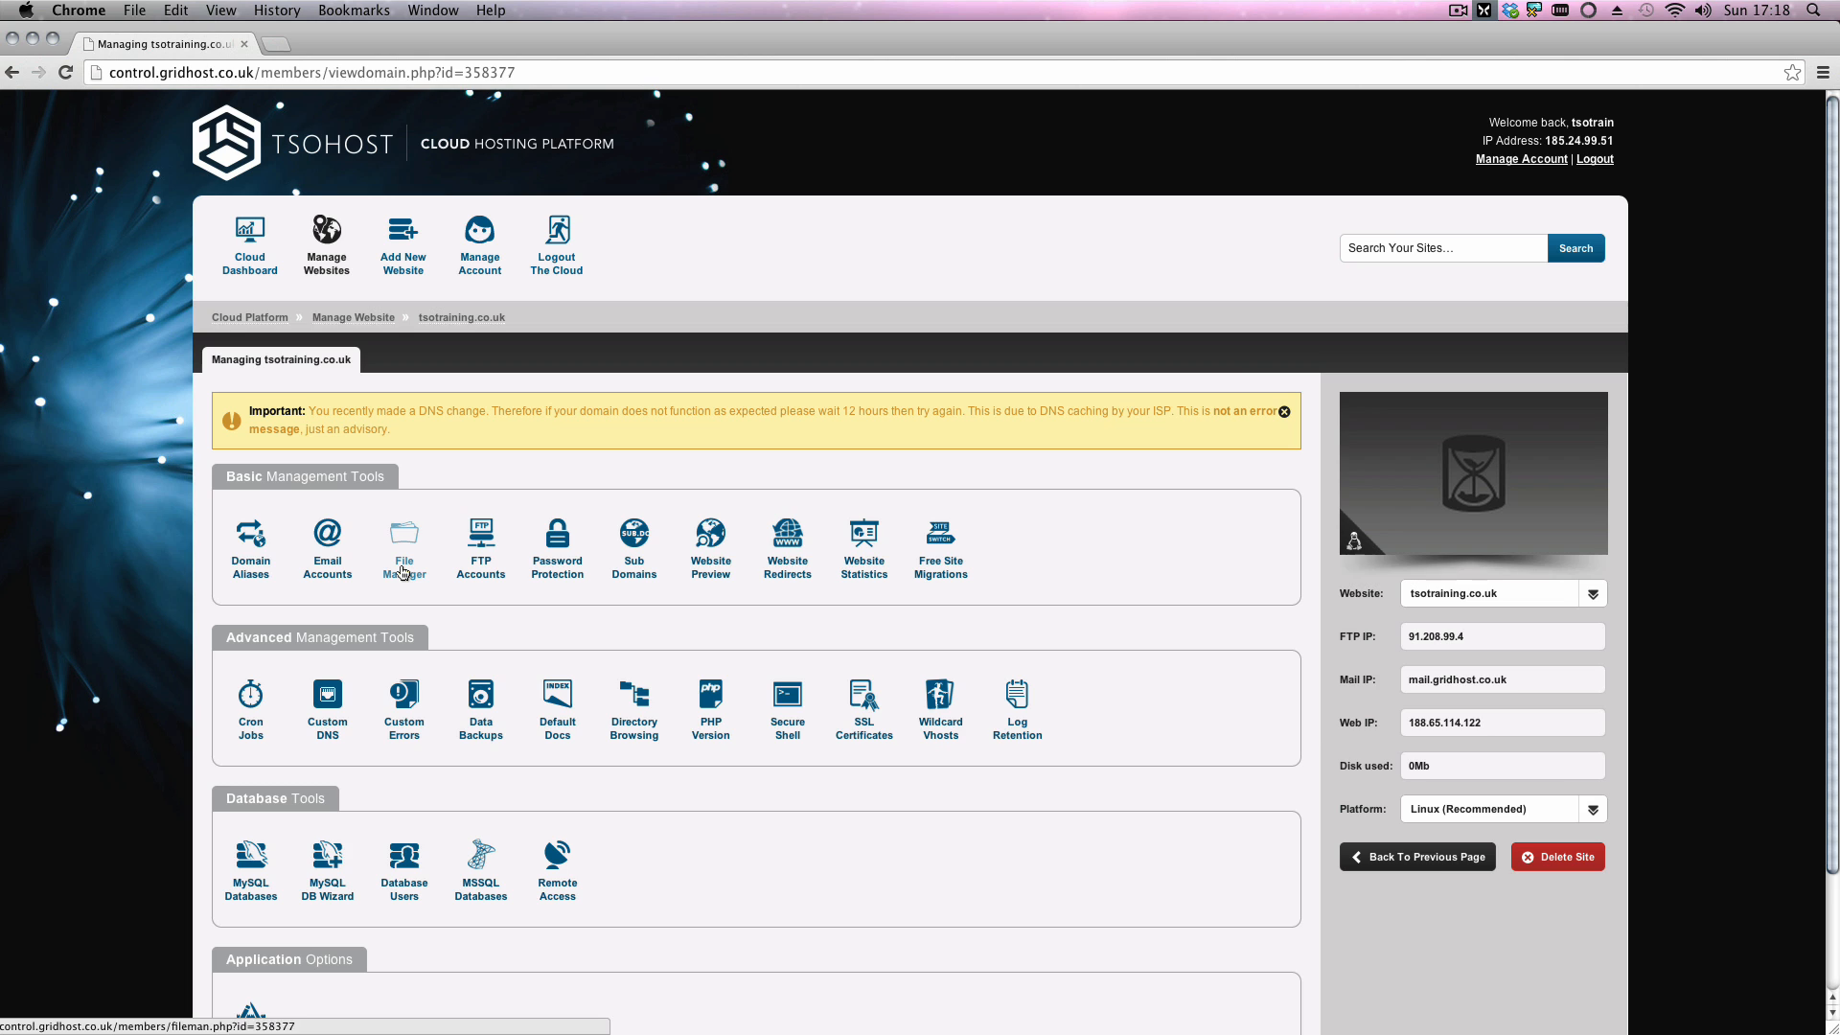
# Step: View public_html in File Manager and select the WordPress files in the blog folder
pyautogui.click(402, 541)
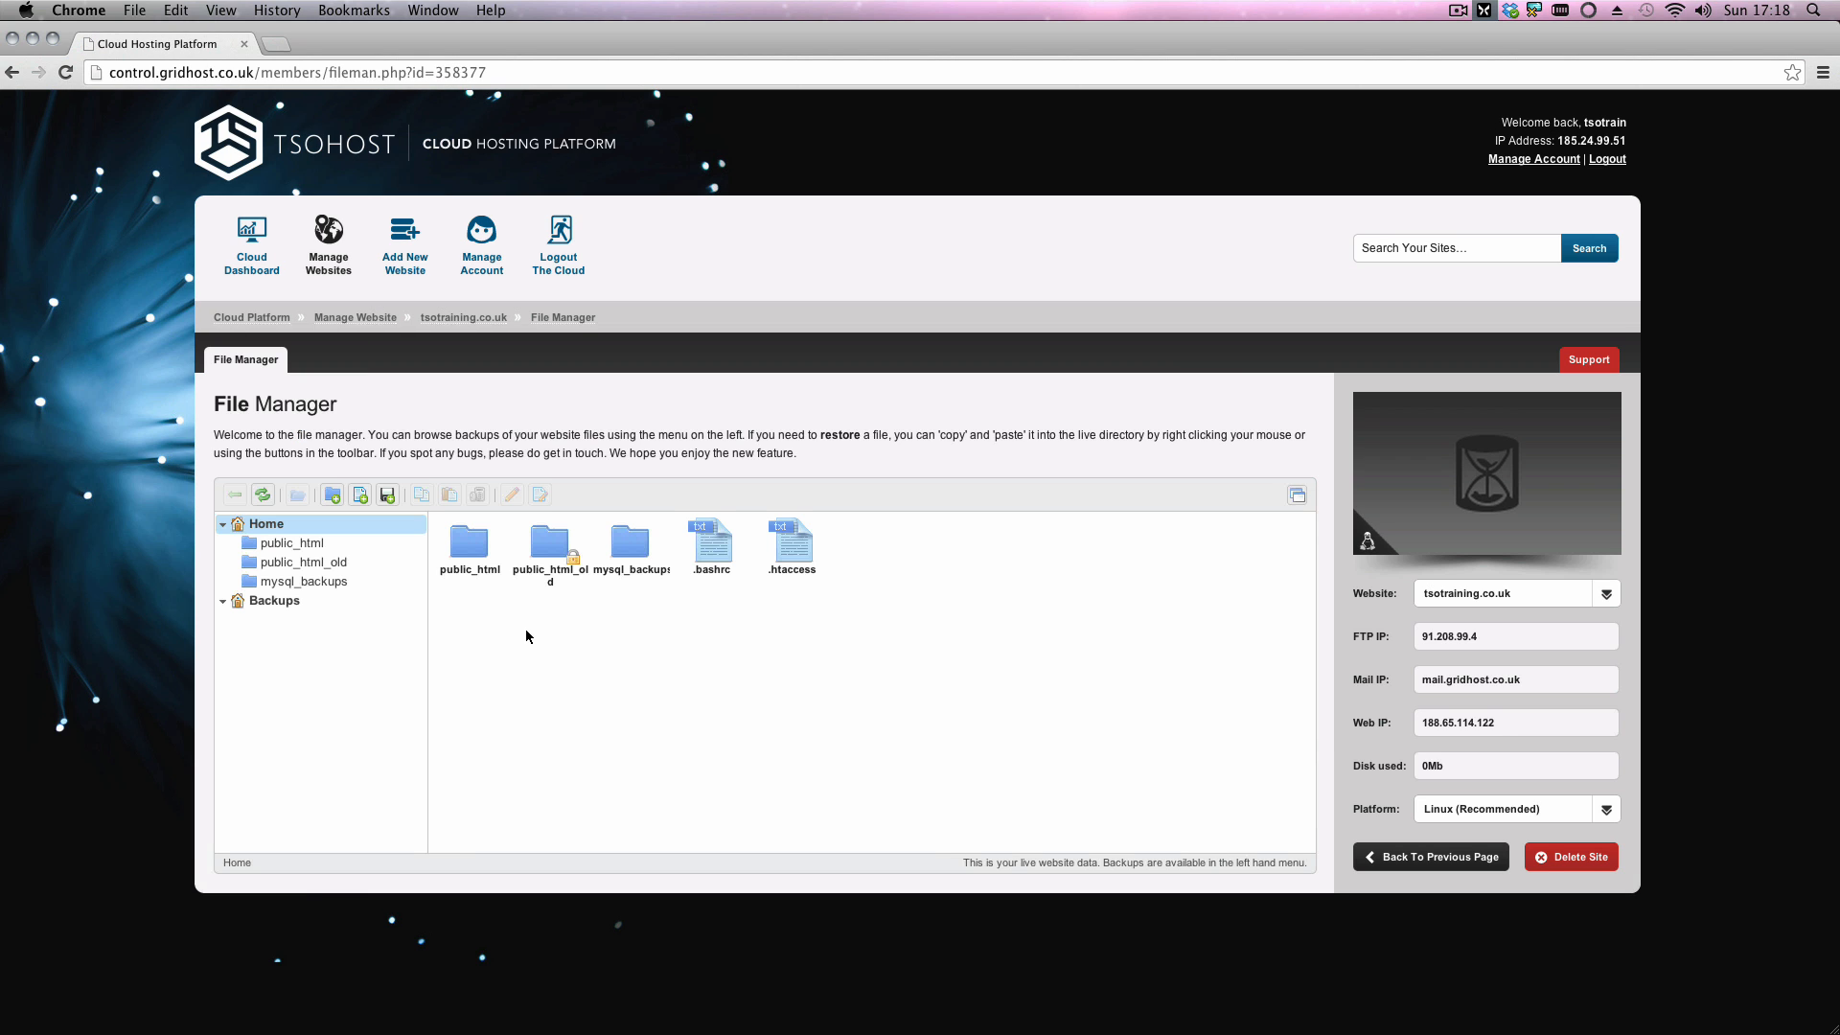
pyautogui.doubleClick(468, 546)
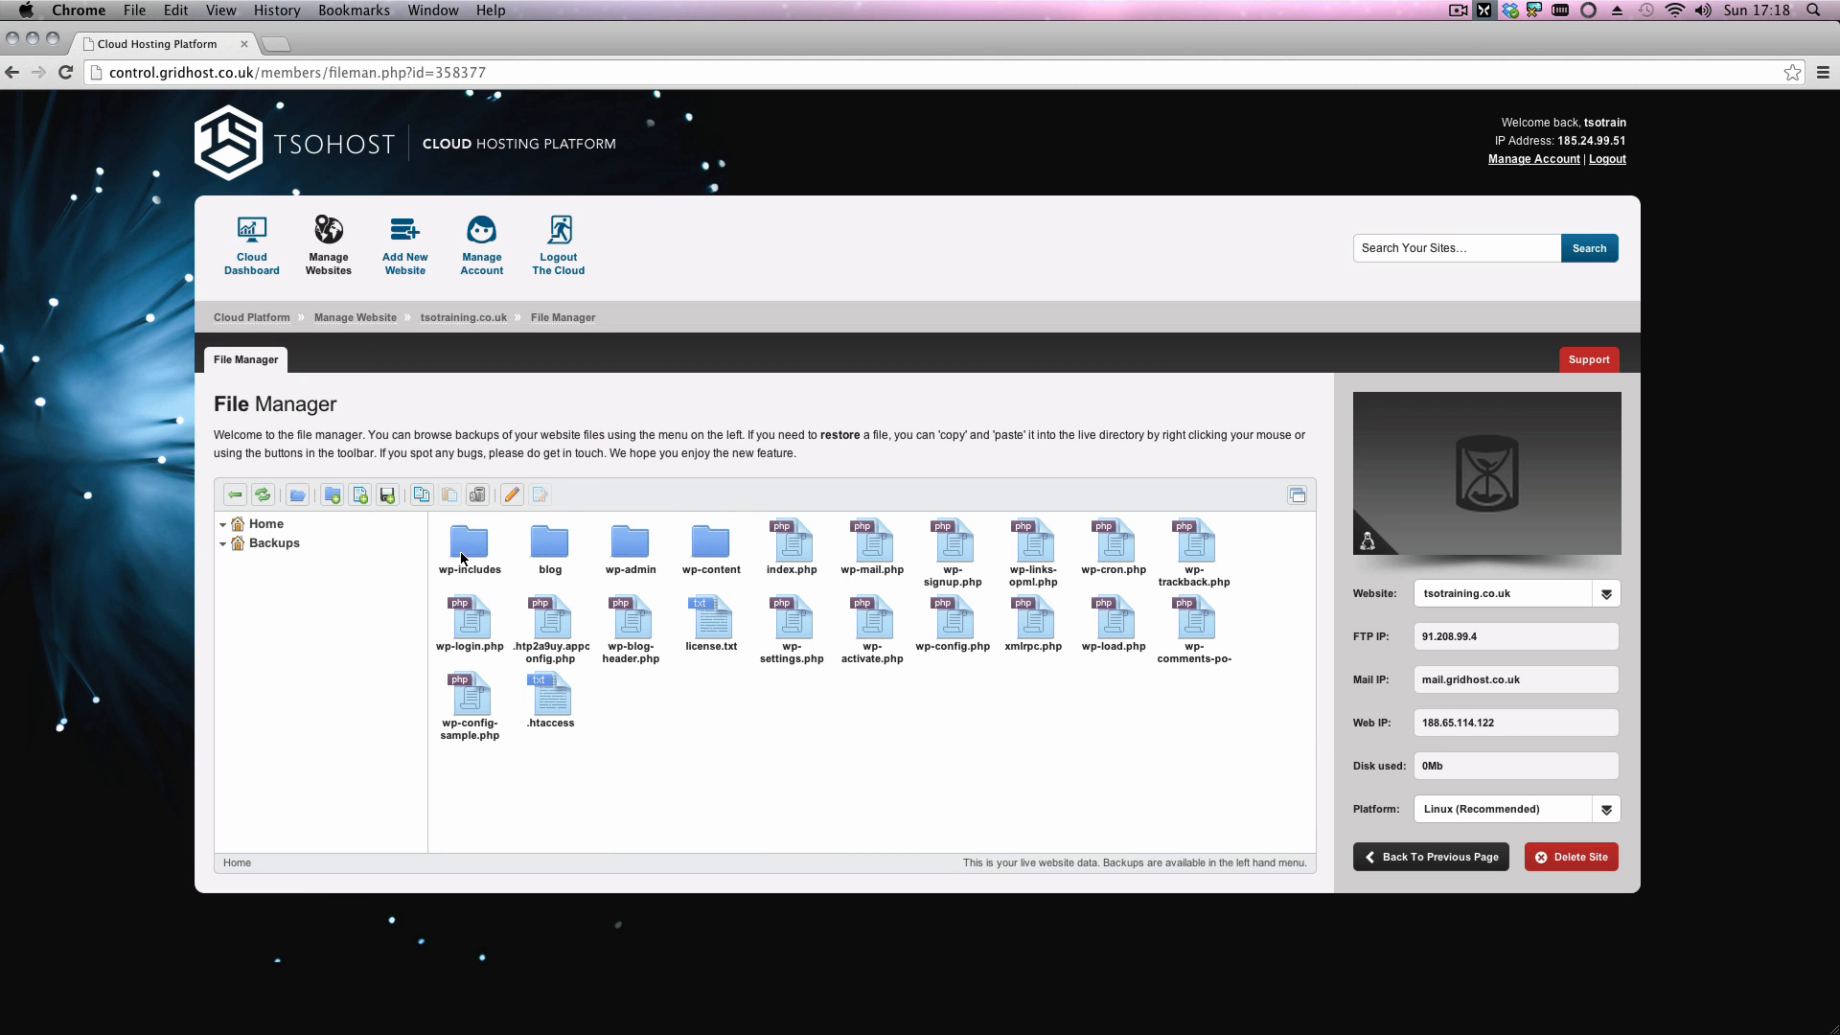
pyautogui.moveTo(540, 552)
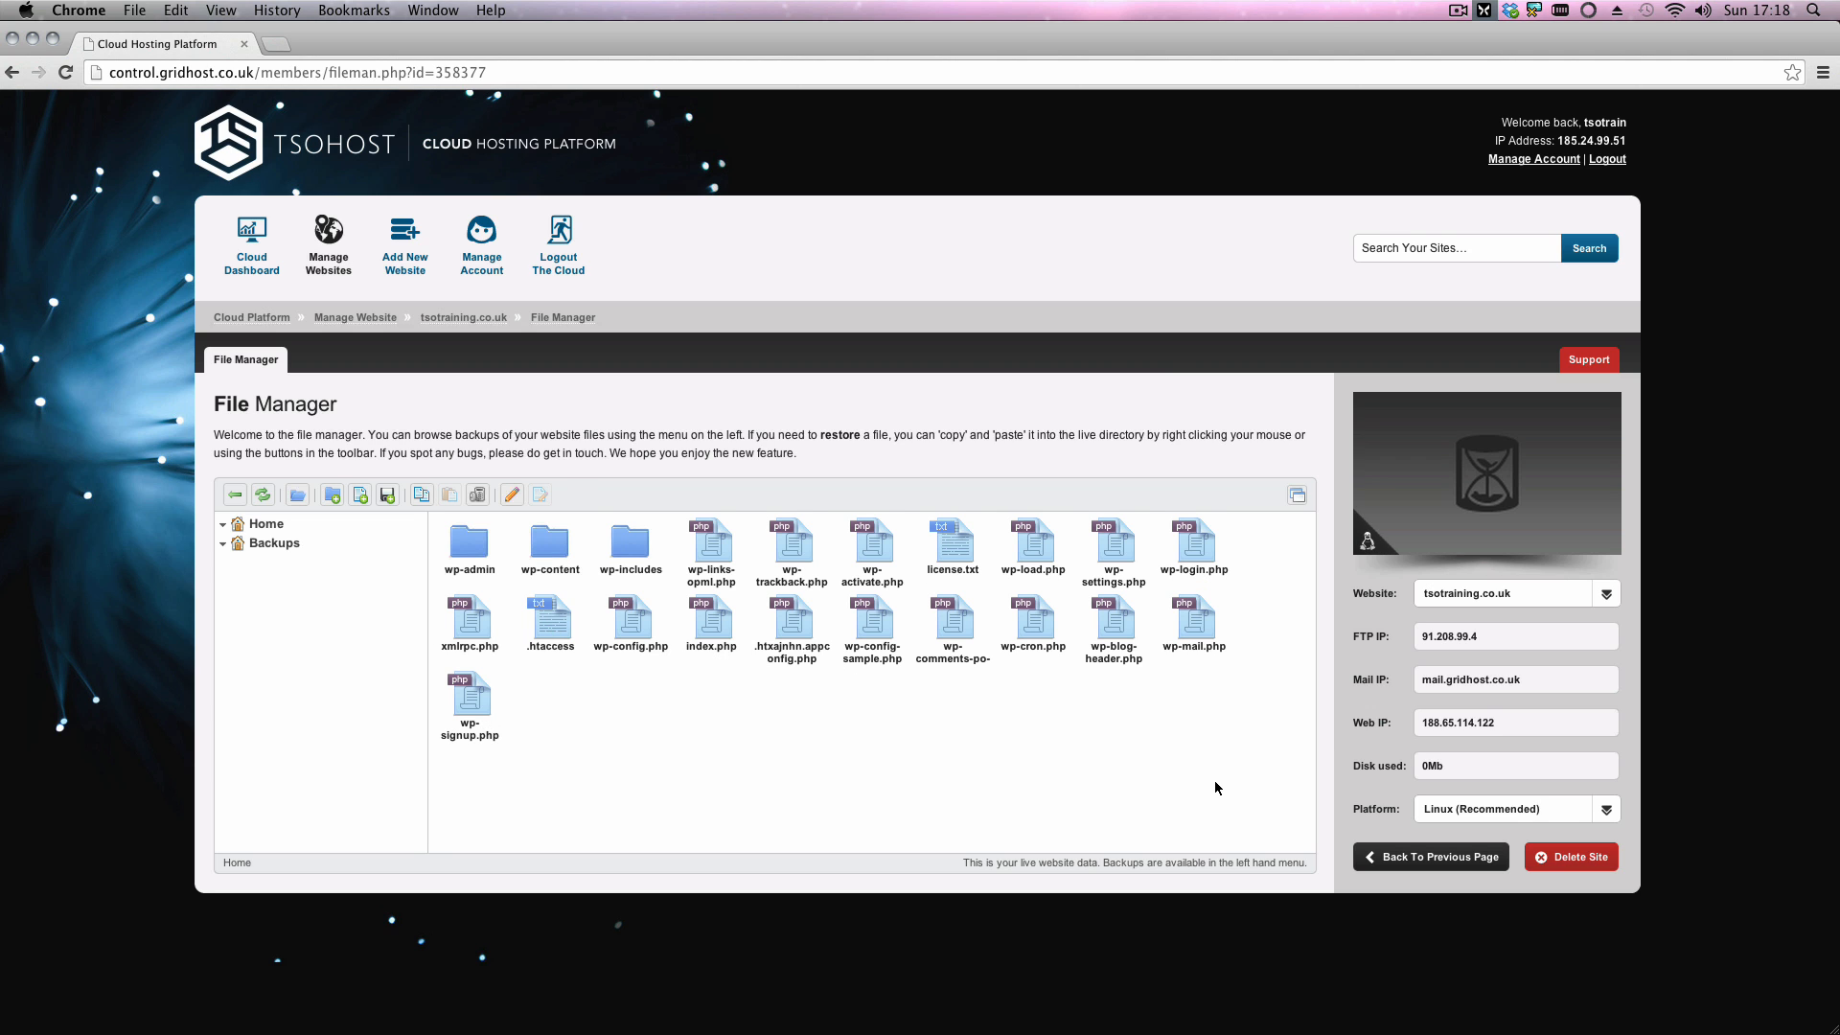
pyautogui.moveTo(437, 537); pyautogui.dragTo(1217, 788)
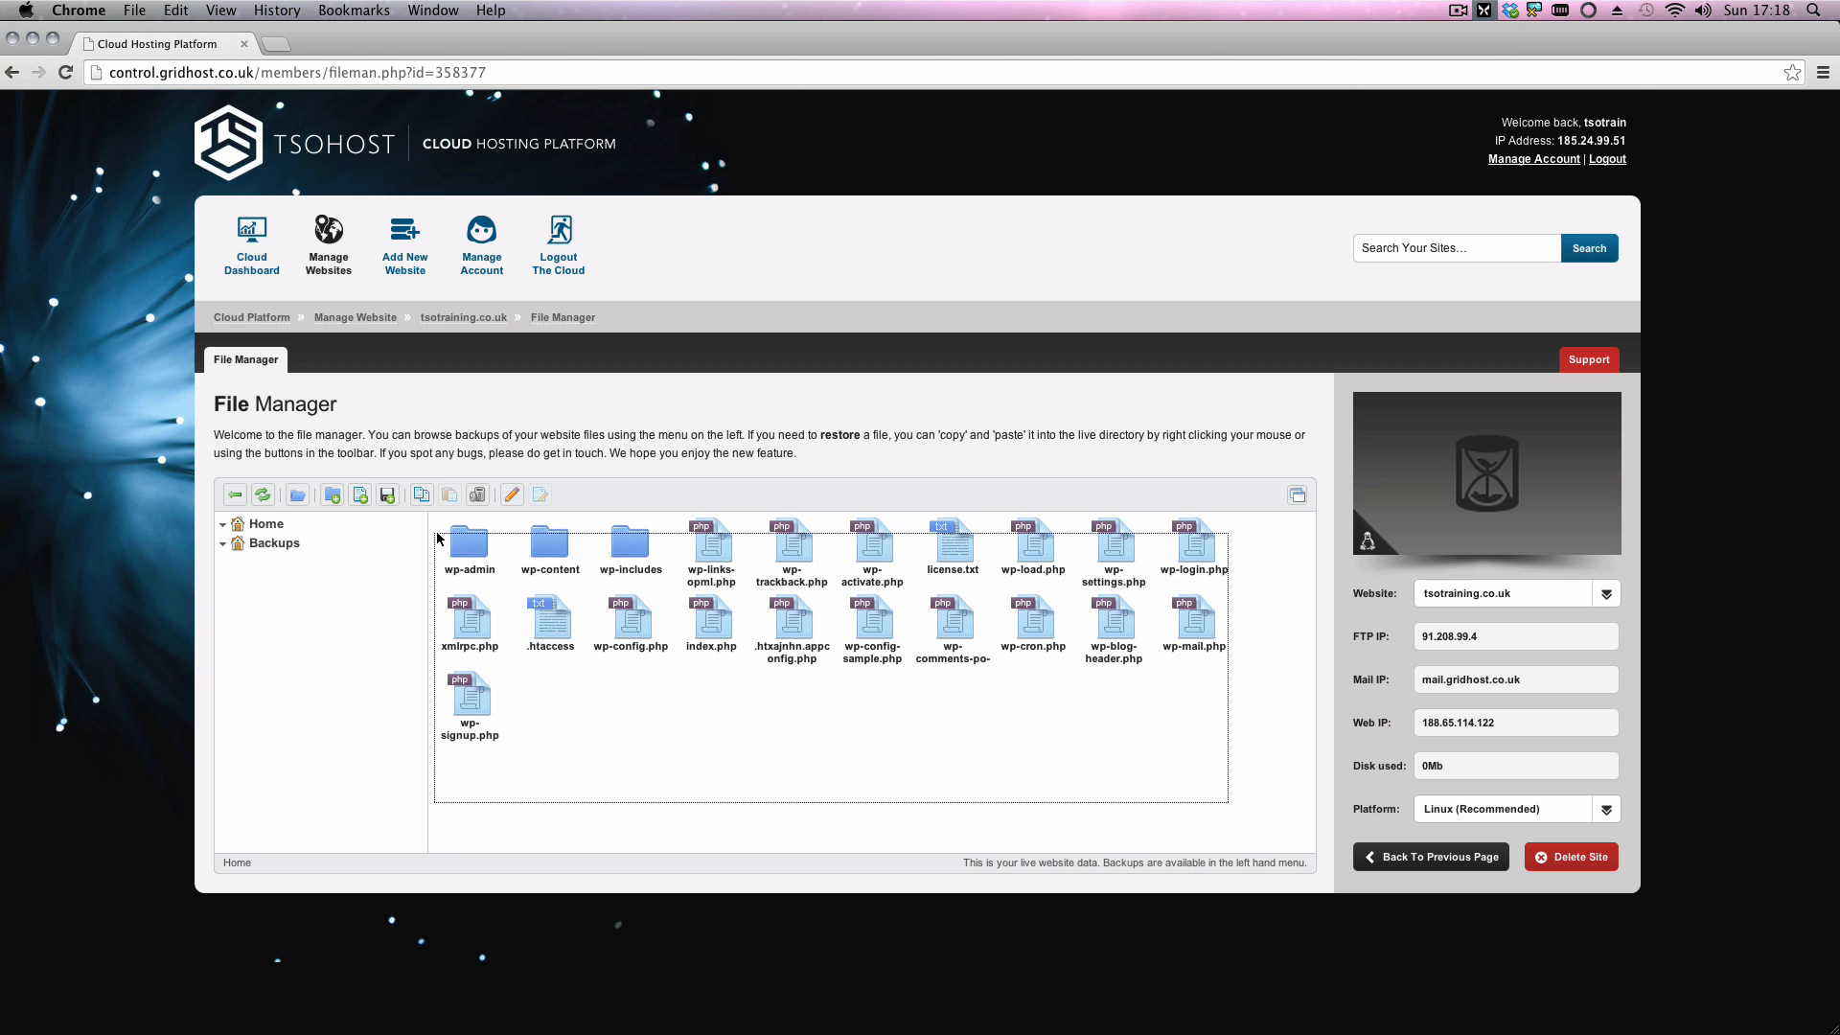